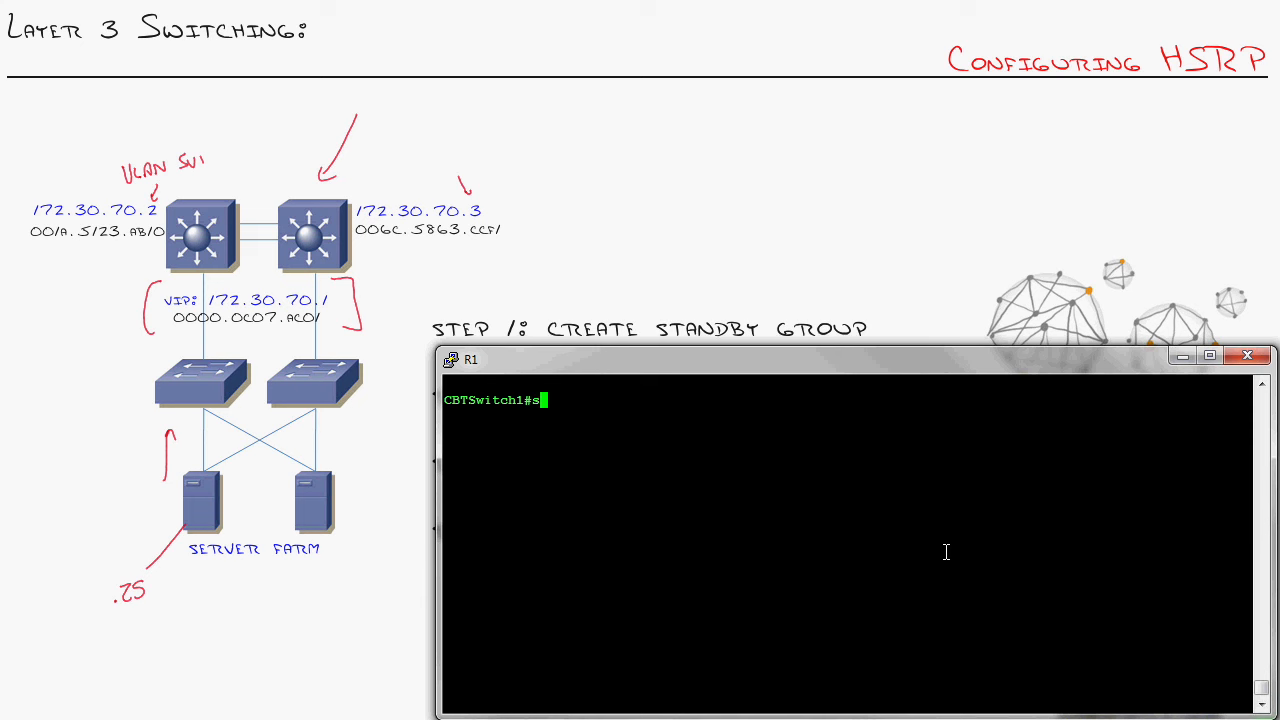
# Step: Review the interface brief, confirming Vlan1 has address 172.30.70.2
pyautogui.write('how ip int b')
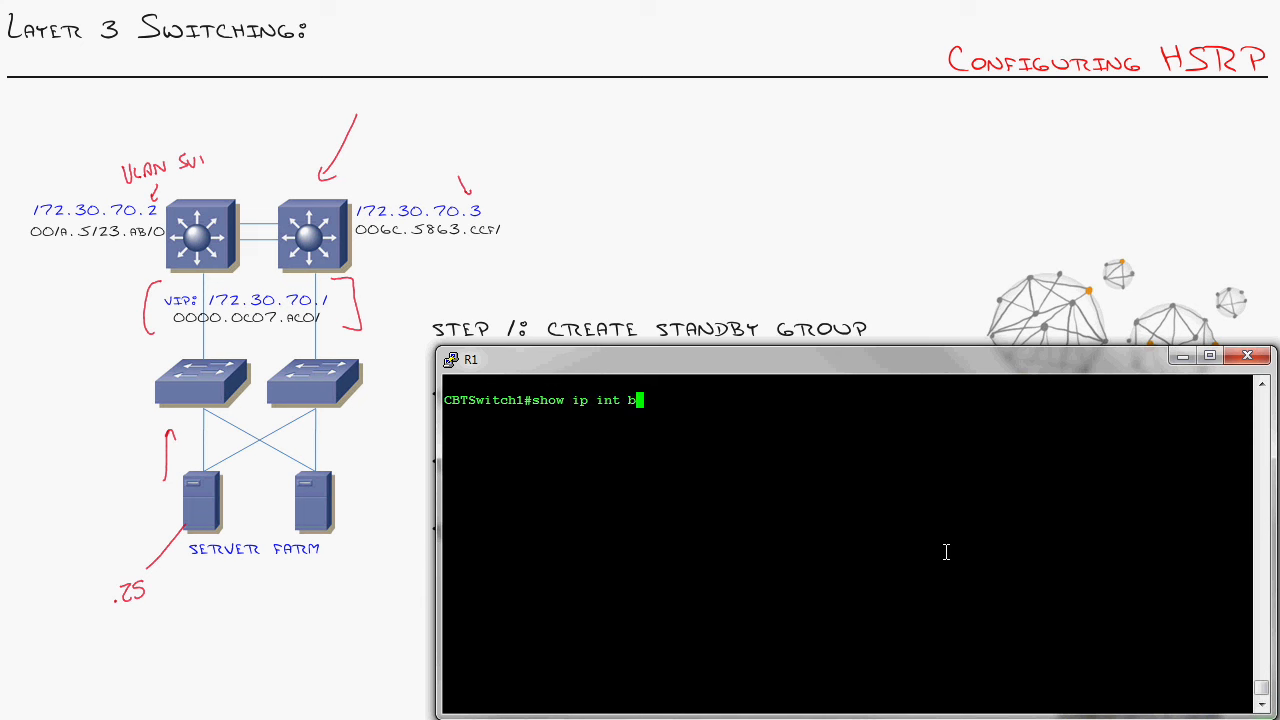
pyautogui.press('Return')
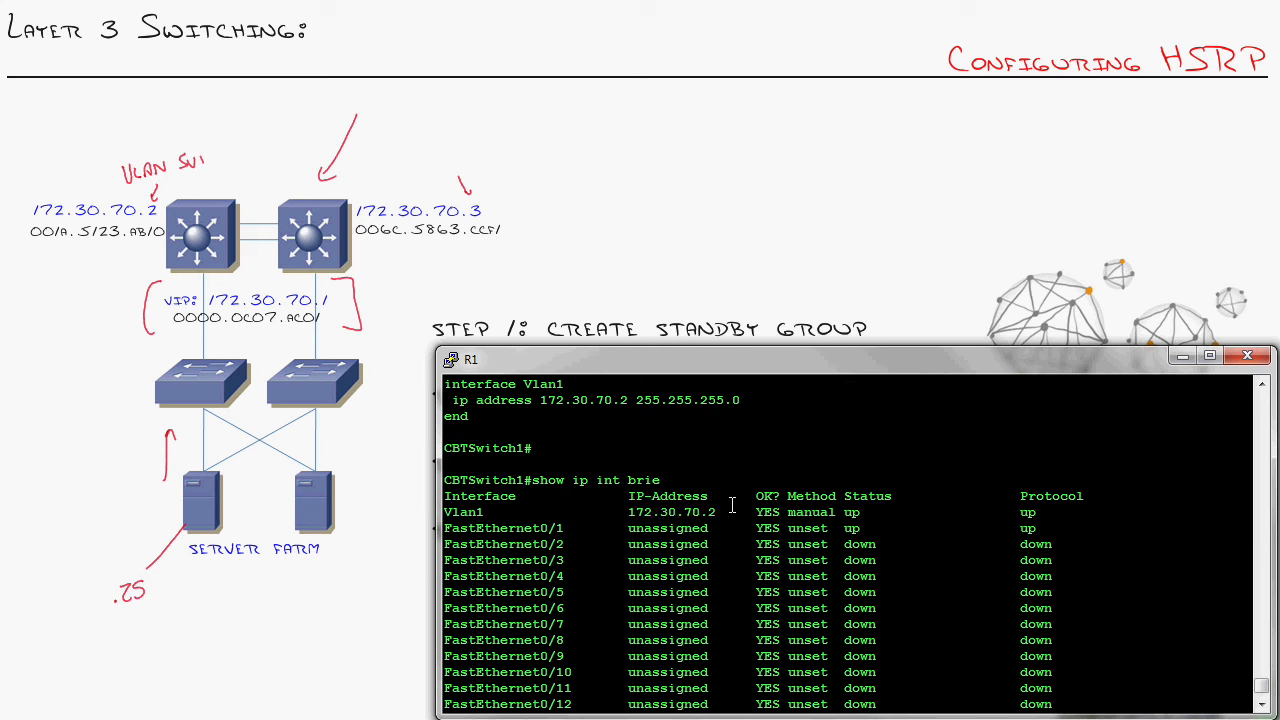
pyautogui.doubleClick(680, 512)
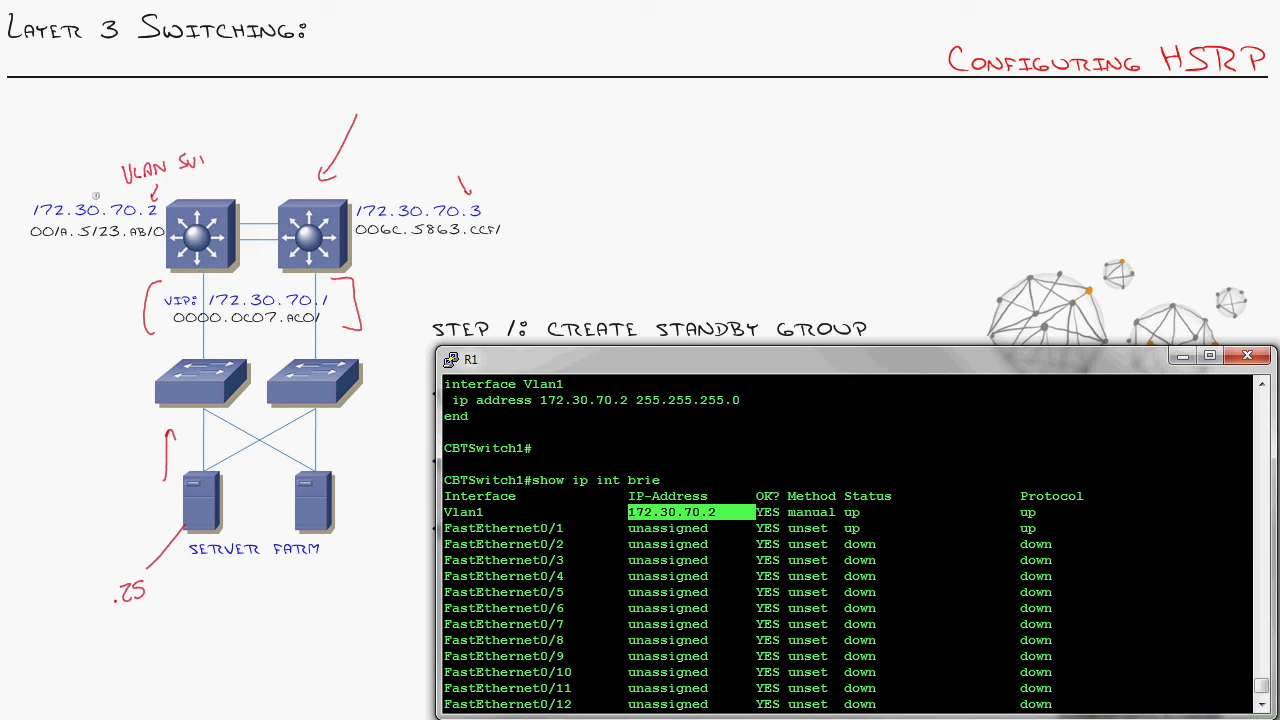
pyautogui.scroll(-3)
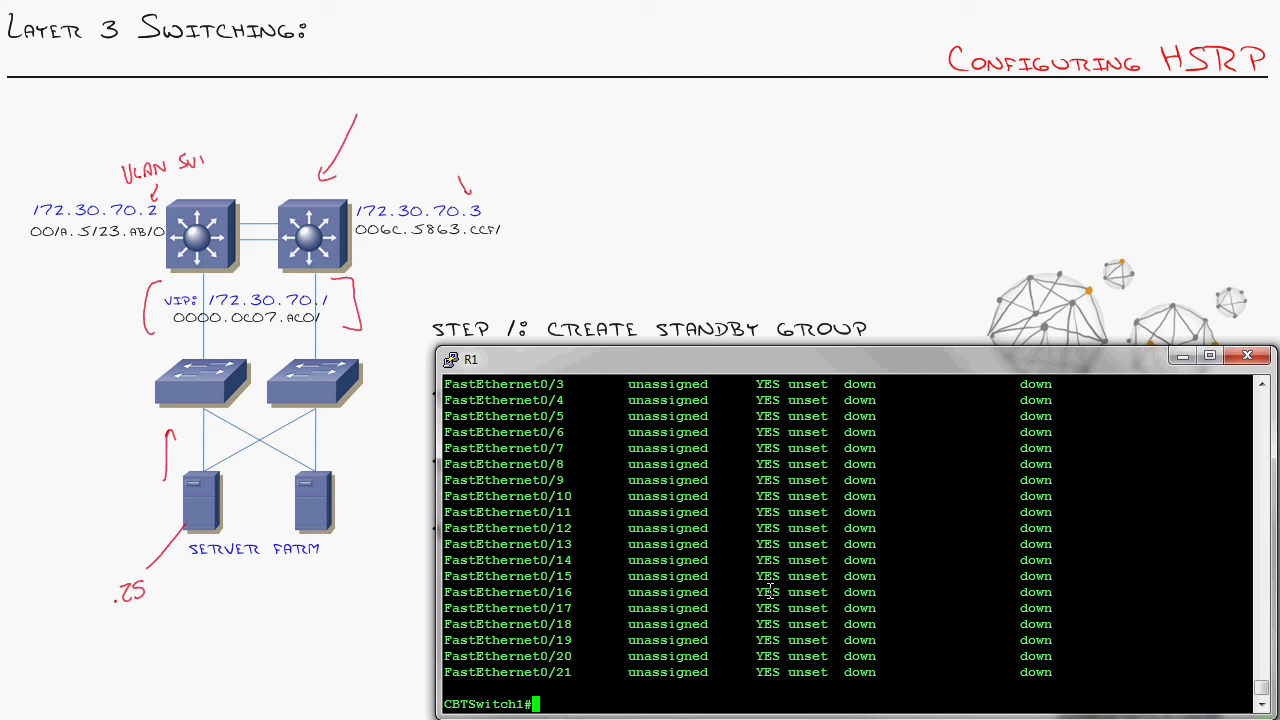
# Step: Display the running configuration of interface VLAN 1
pyautogui.write('show run int vlan 1')
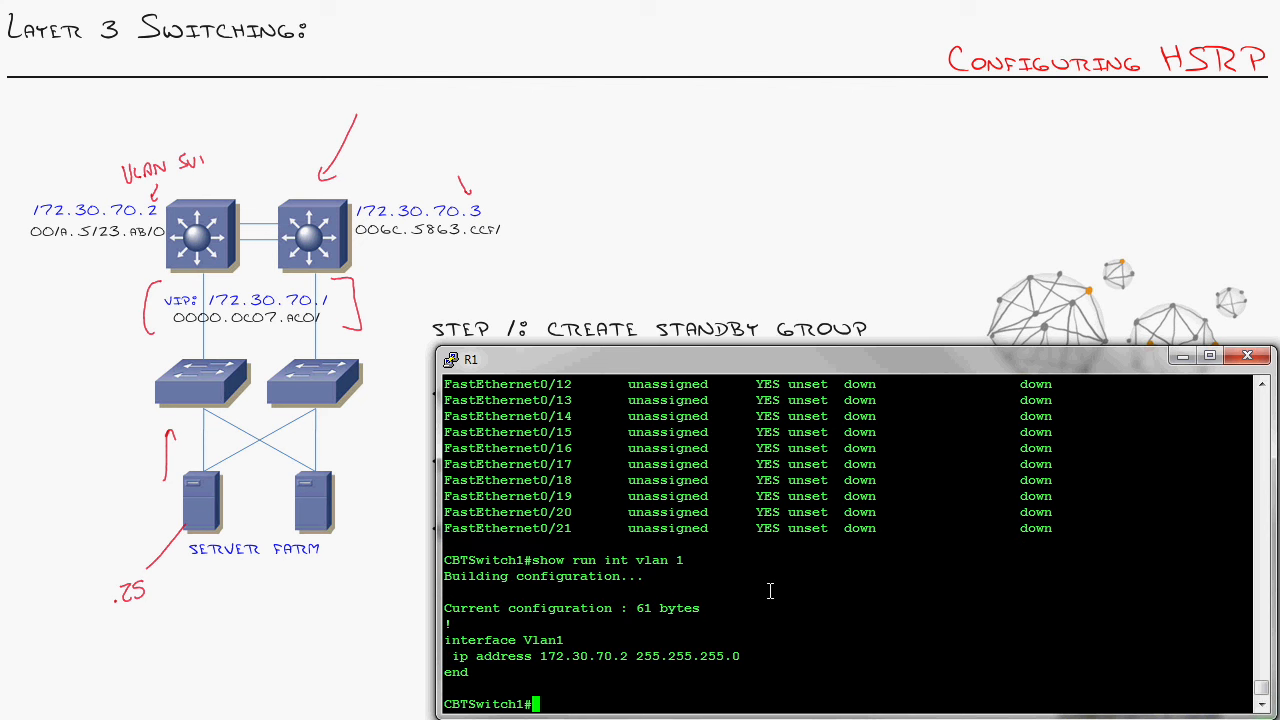
pyautogui.write('c')
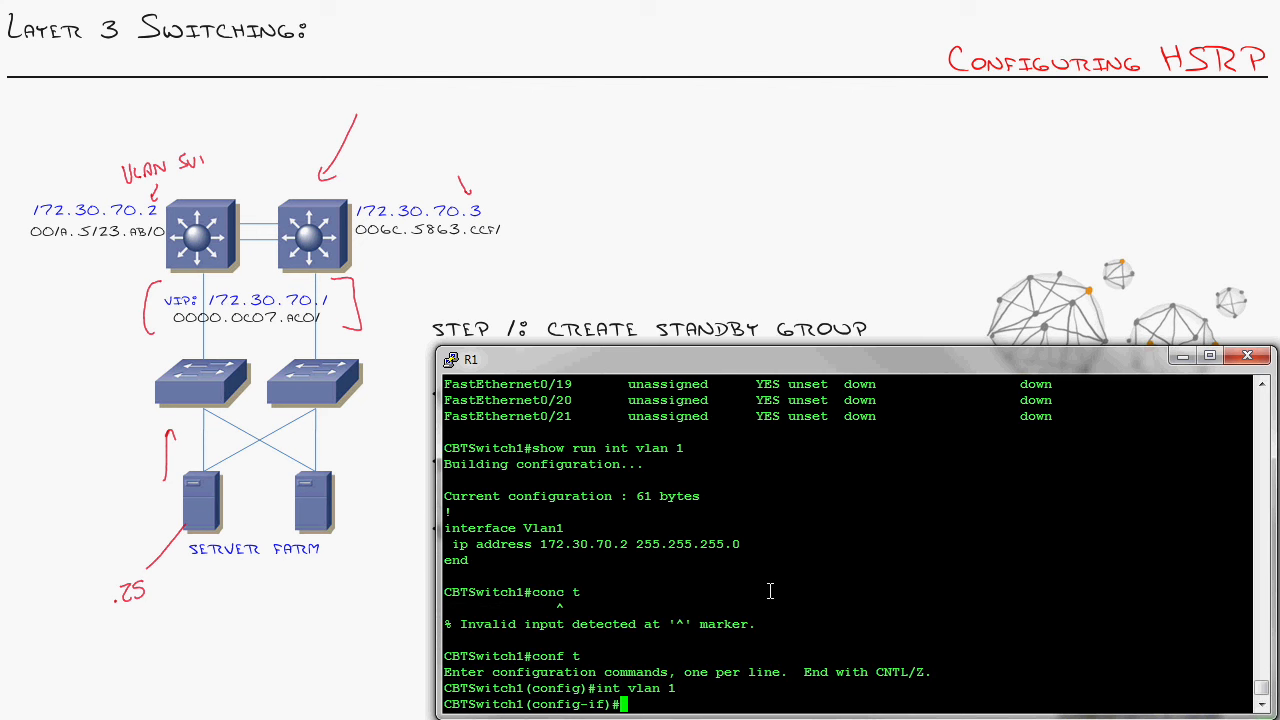
# Step: Configure 'standby 1 ip 172.30.70.1' on interface VLAN 1 to create HSRP group 1
pyautogui.write('standby')
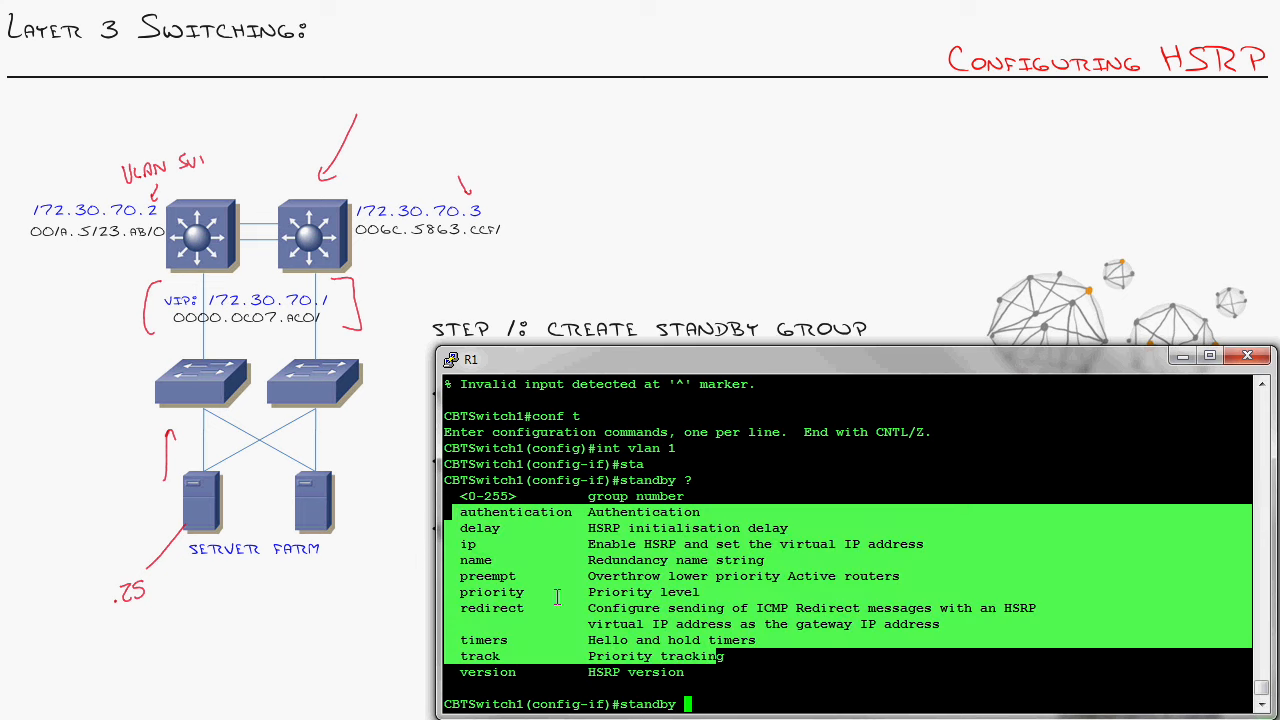
pyautogui.moveTo(524, 524)
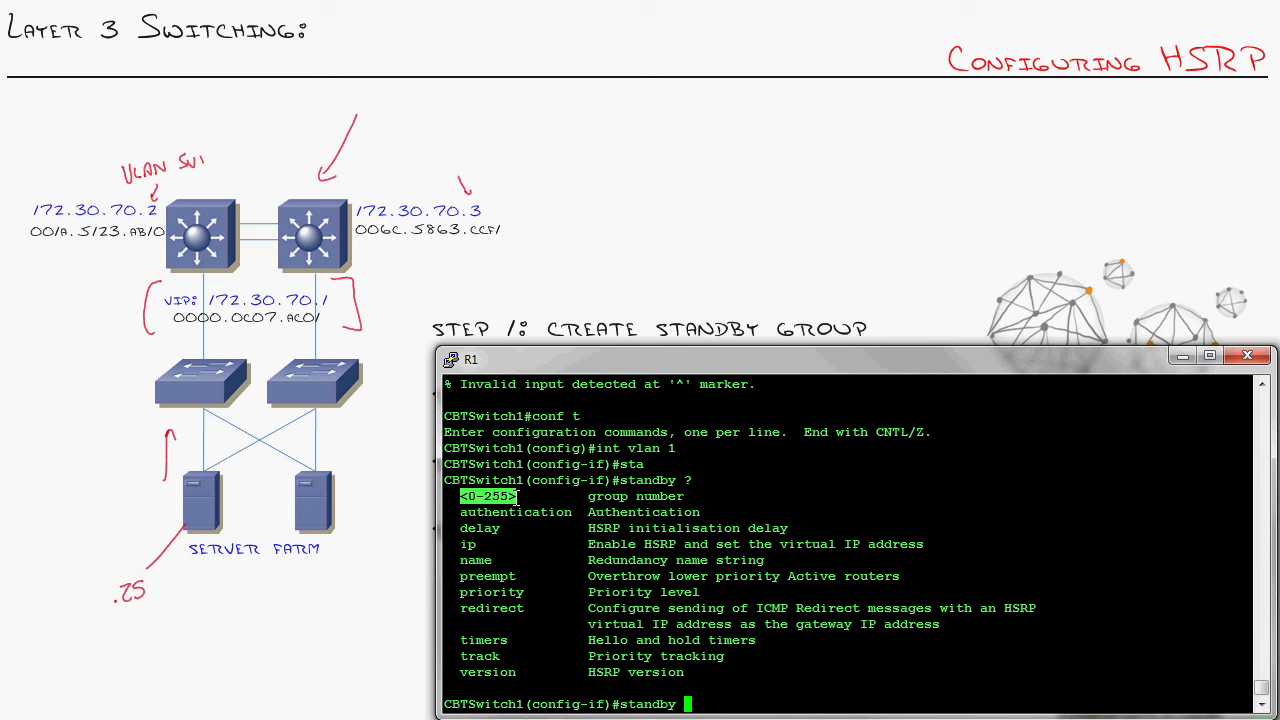
pyautogui.moveTo(1120, 688)
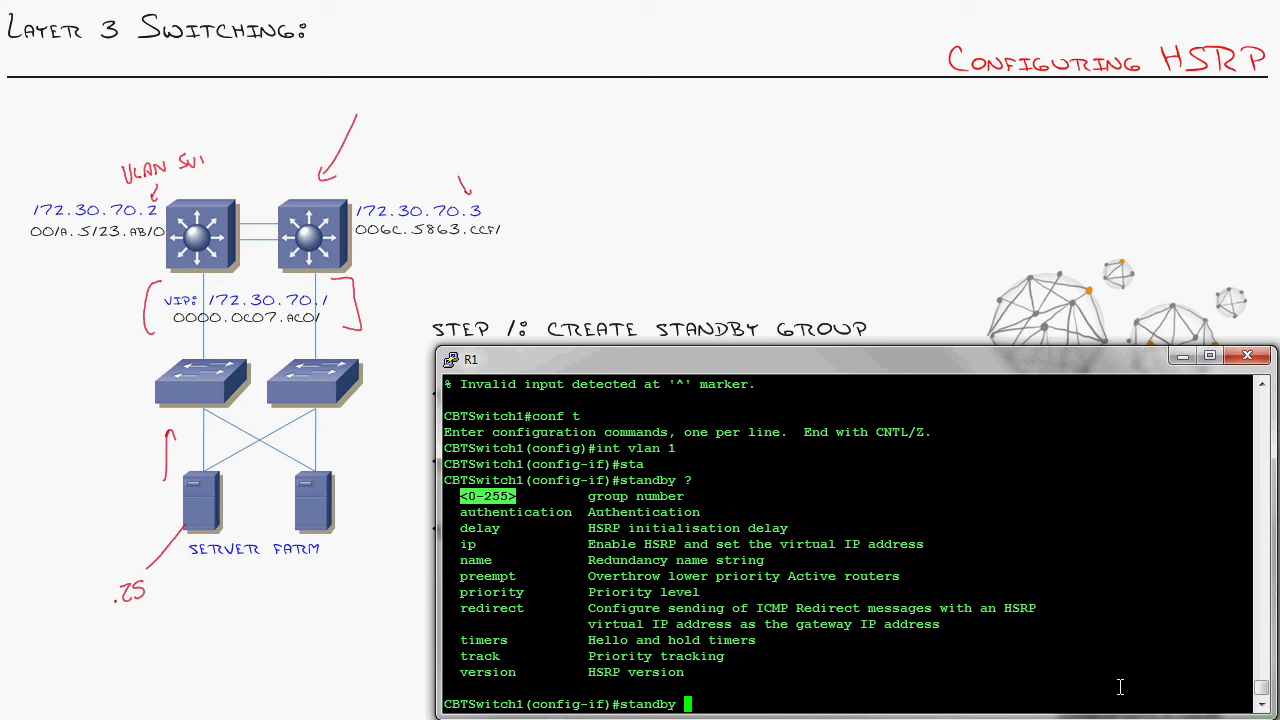
pyautogui.write('1')
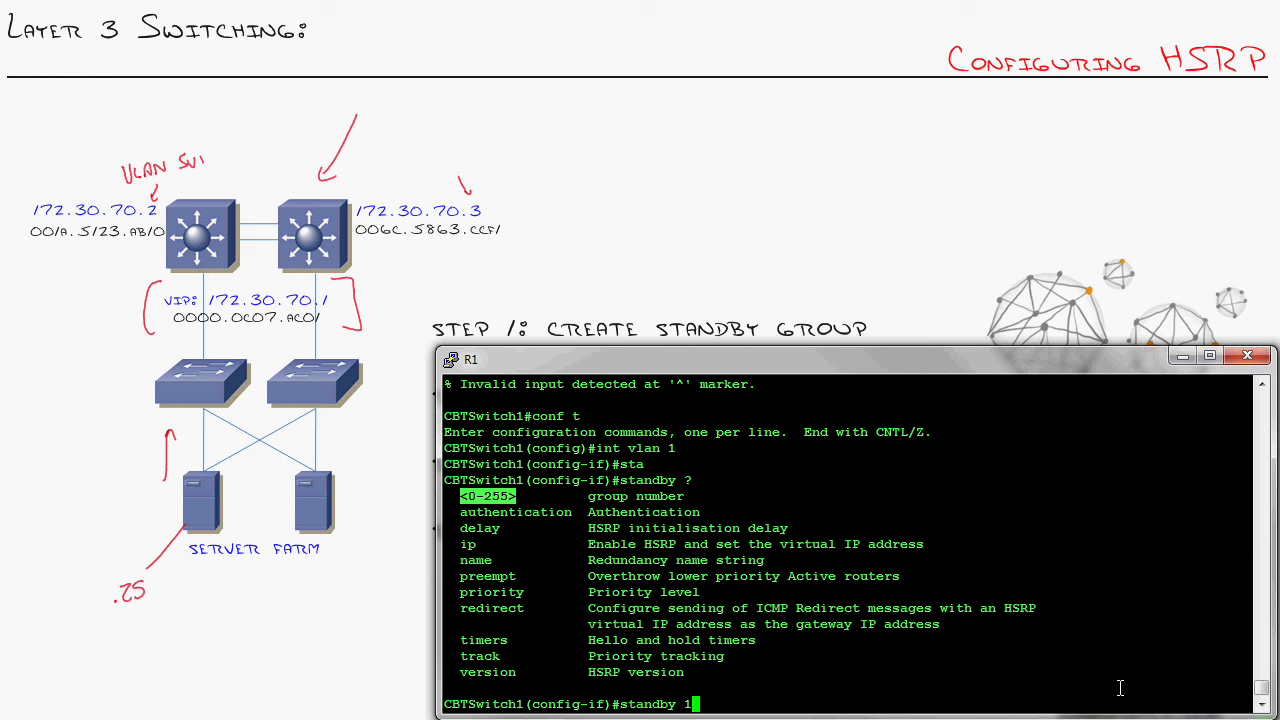
pyautogui.moveTo(604, 624)
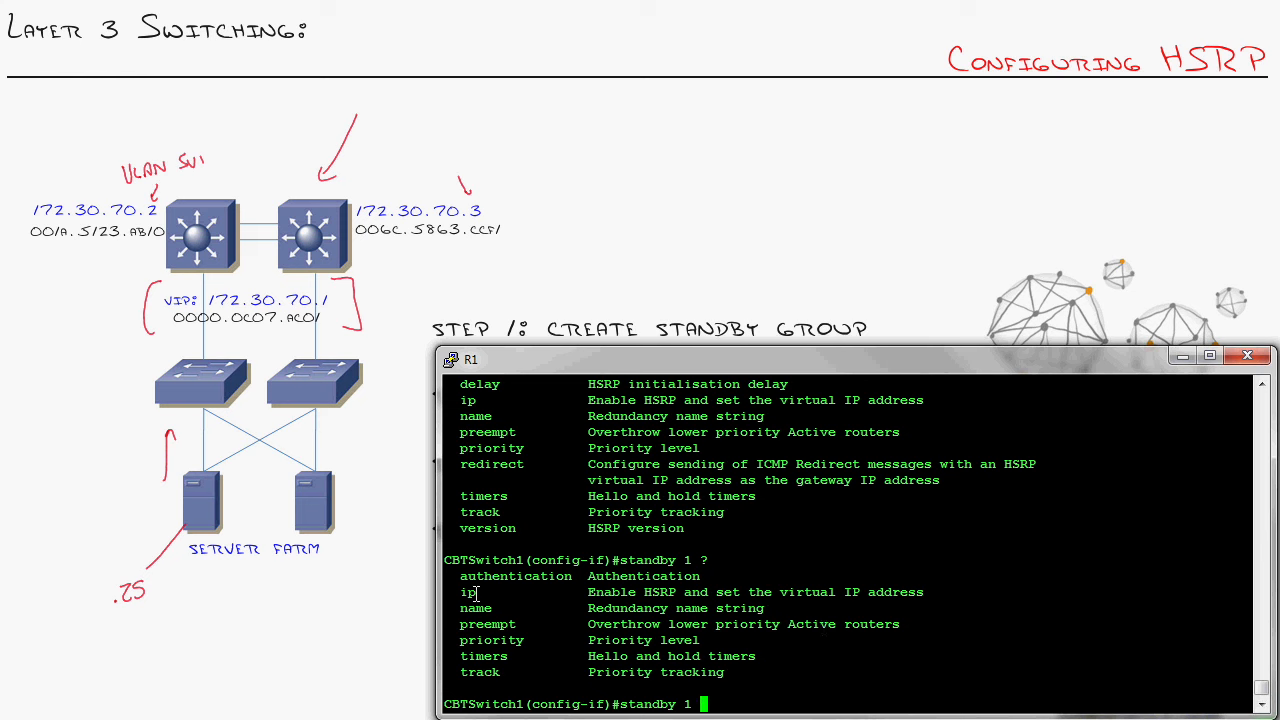
pyautogui.doubleClick(468, 592)
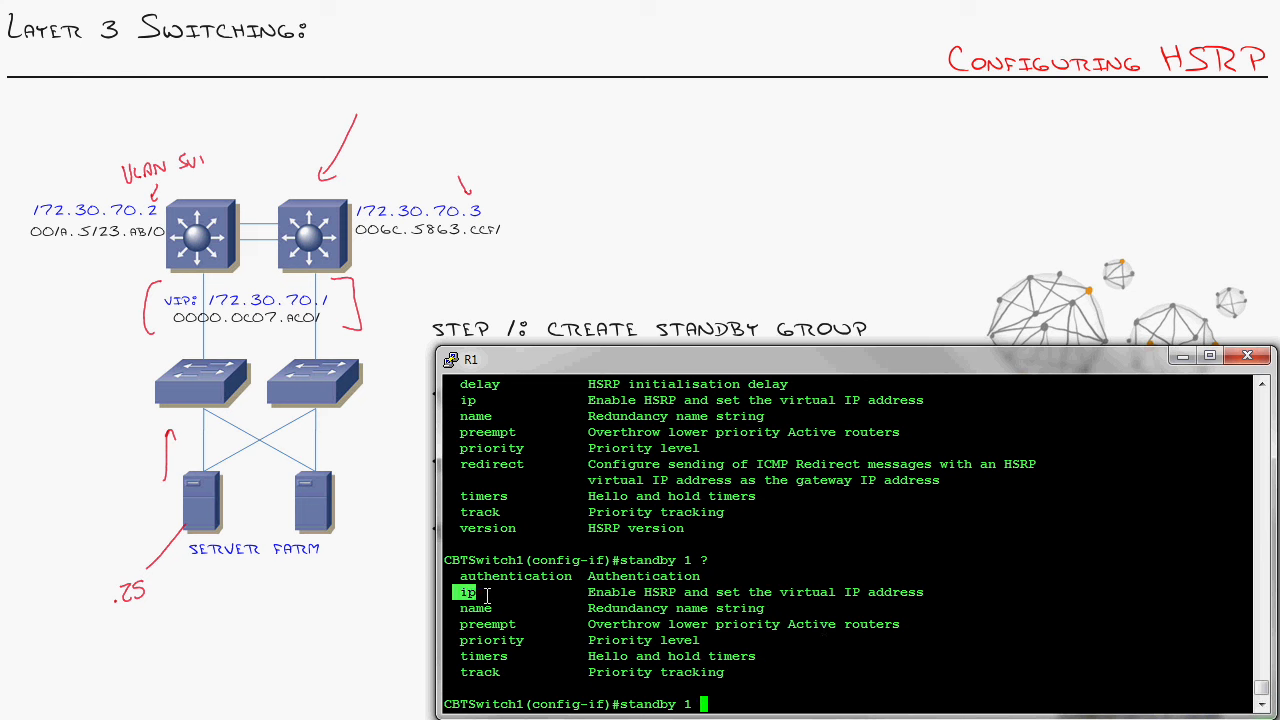
pyautogui.write('ip')
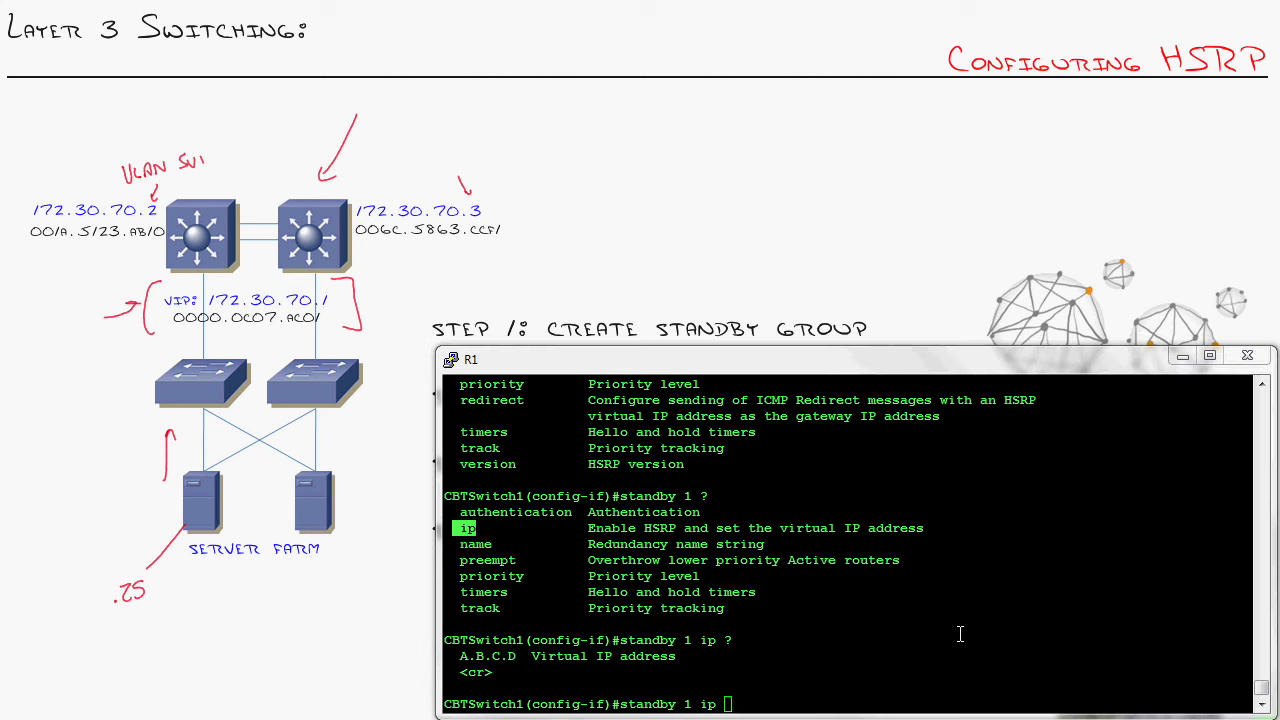
pyautogui.write('172.30.70.1')
pyautogui.write('show standby')
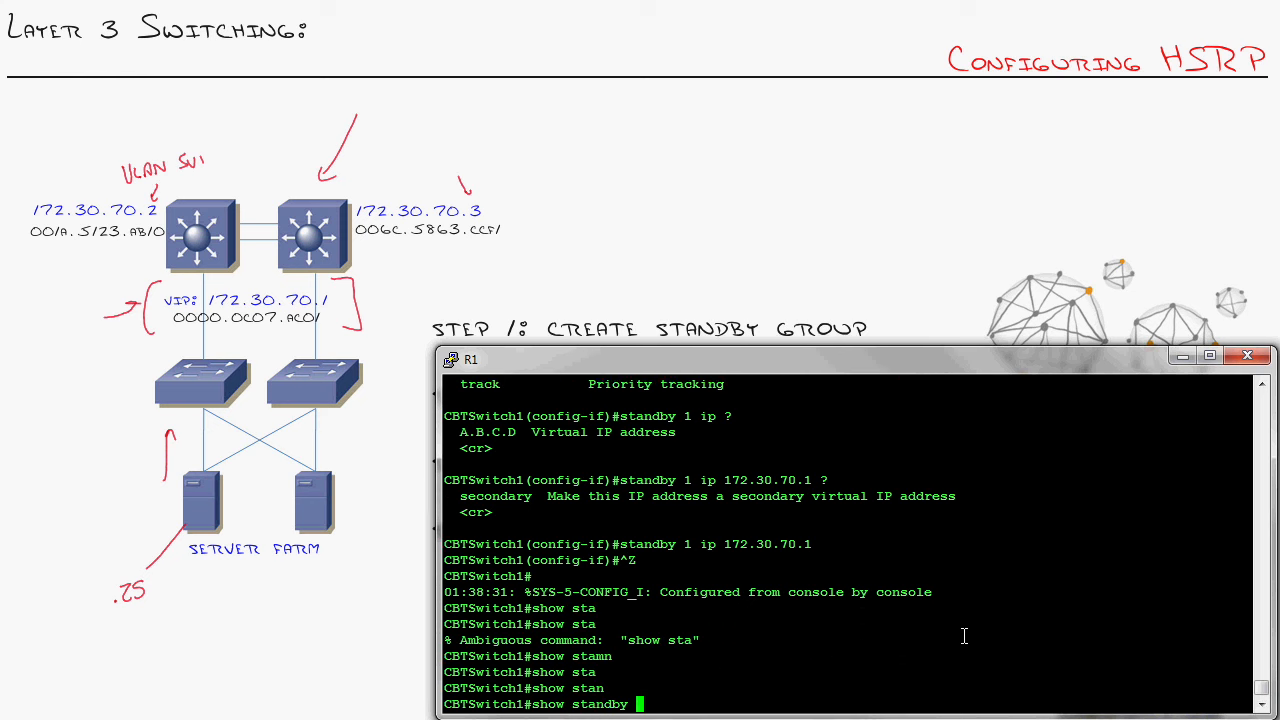
# Step: Run 'show standby' and note group 1 in Listen state with virtual IP 172.30.70.1
pyautogui.press('Return')
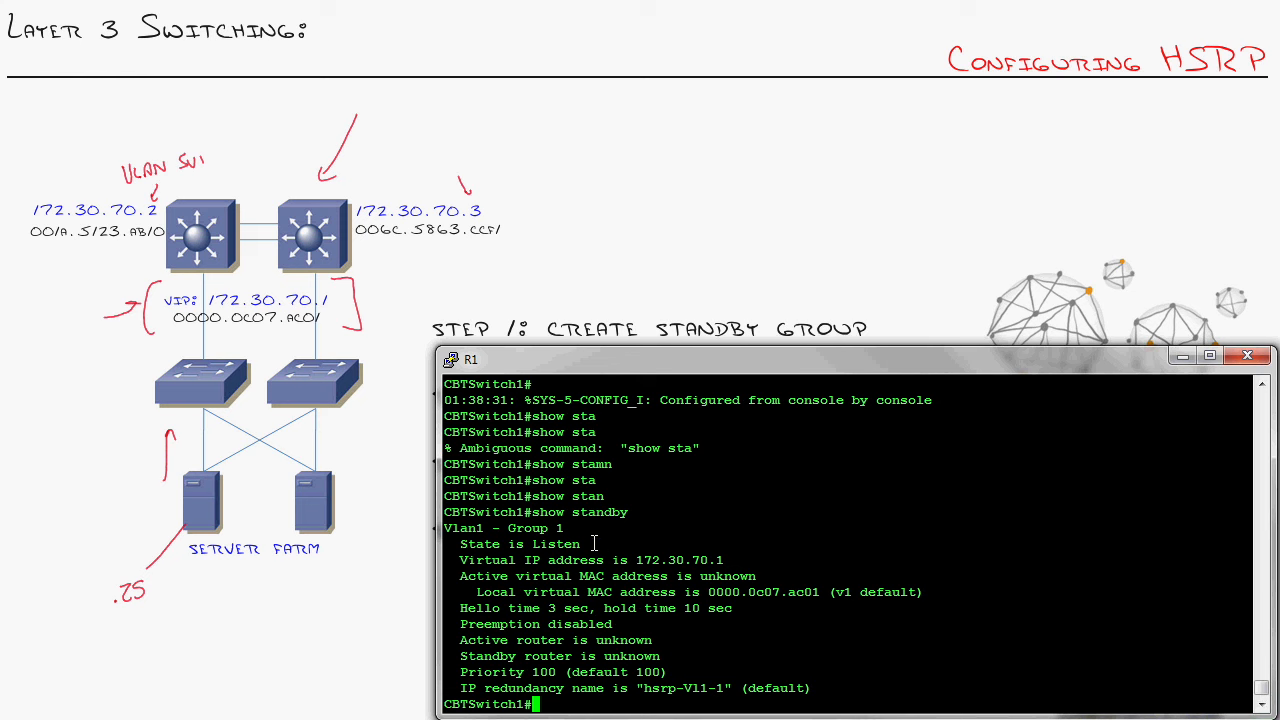
pyautogui.doubleClick(556, 544)
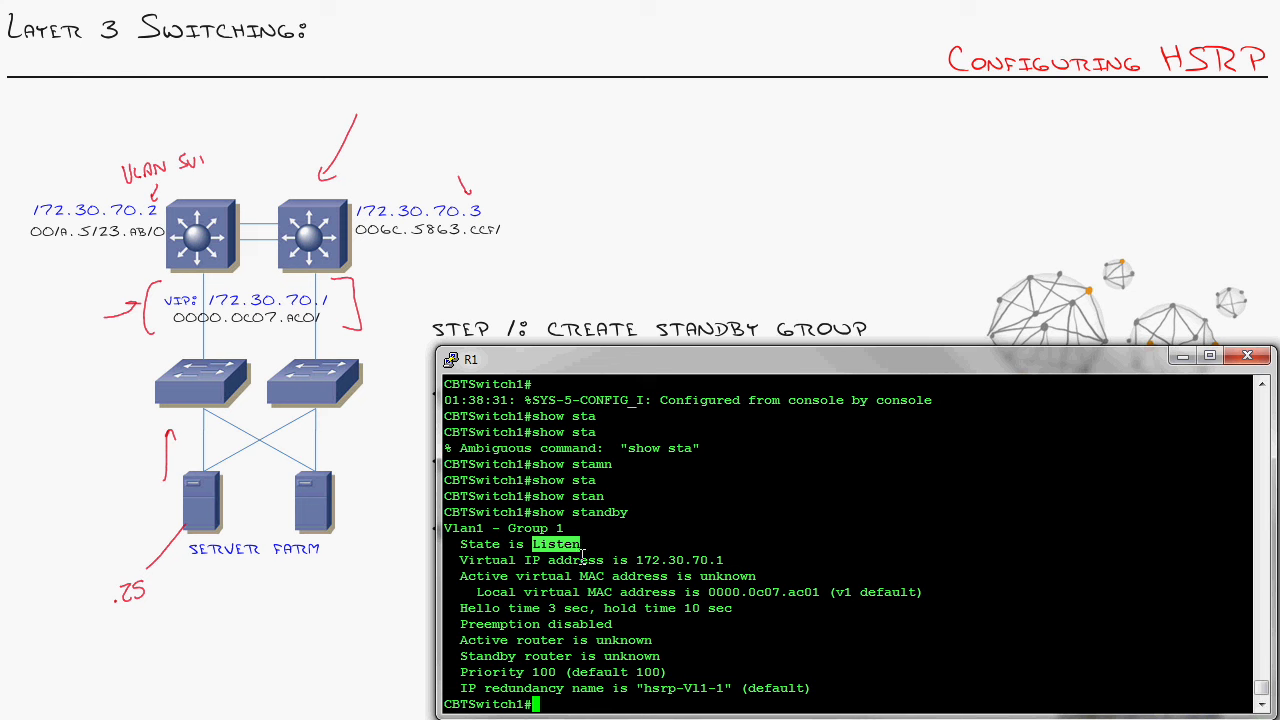
pyautogui.moveTo(610, 562)
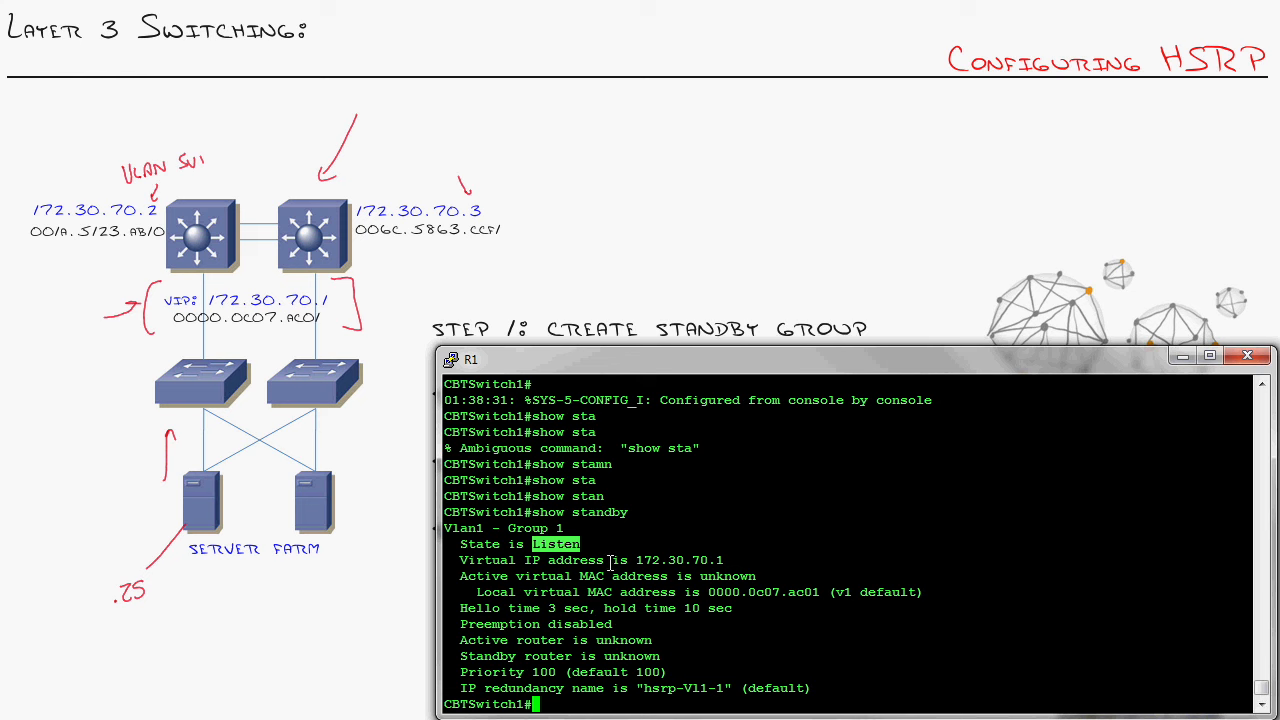
pyautogui.moveTo(708, 592)
pyautogui.write('show standby')
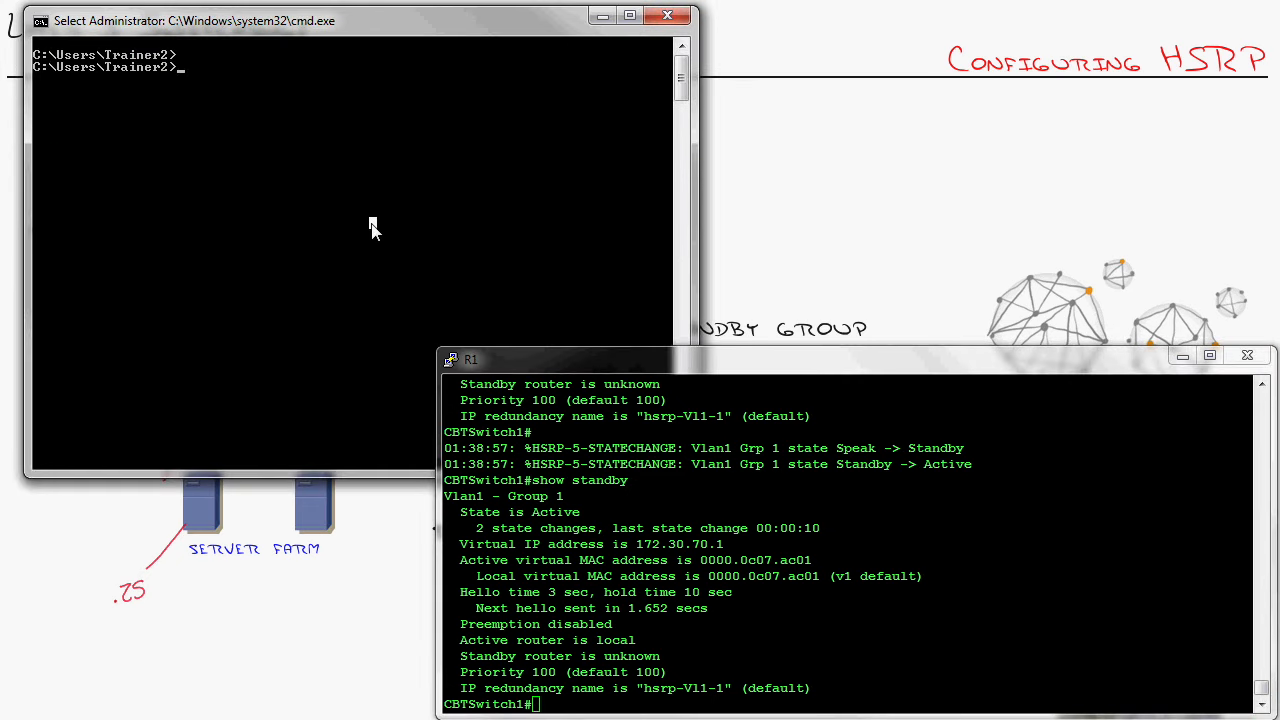
# Step: Ping 172.30.70.1, then list the ARP table to see its virtual MAC 00-00-0c-07-ac-01
pyautogui.write('ping 172.')
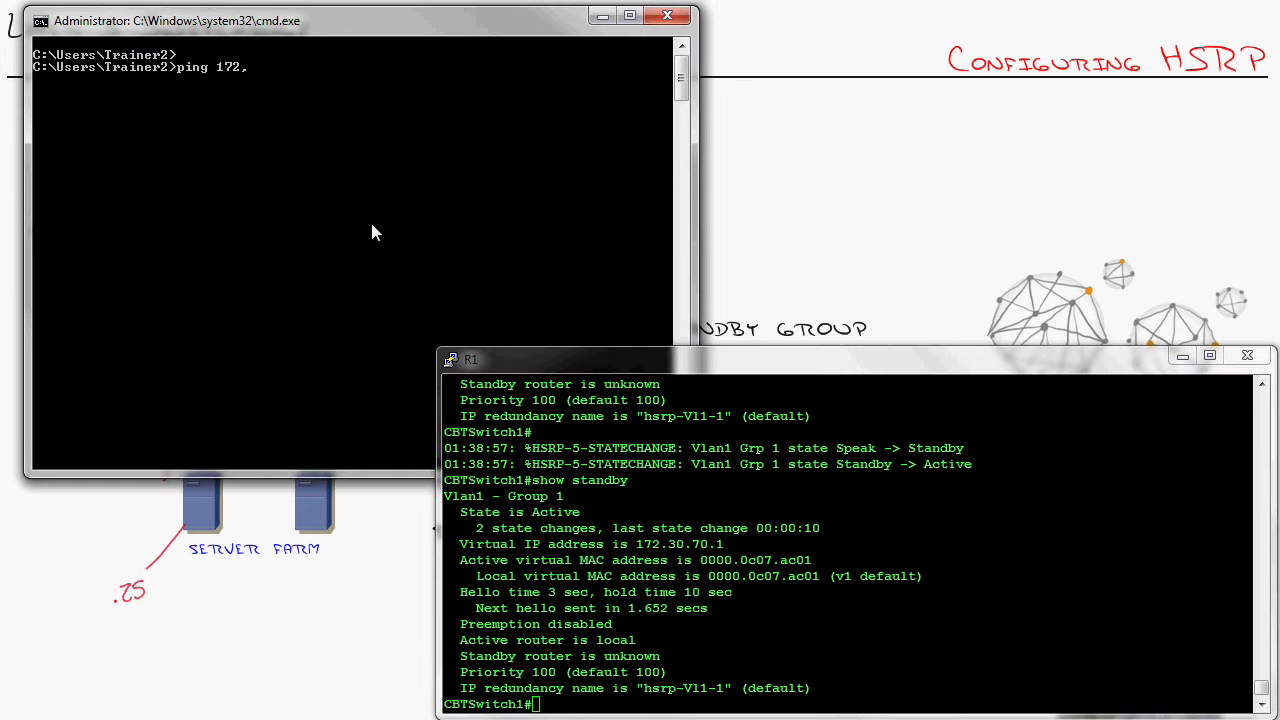
pyautogui.write('.70.1')
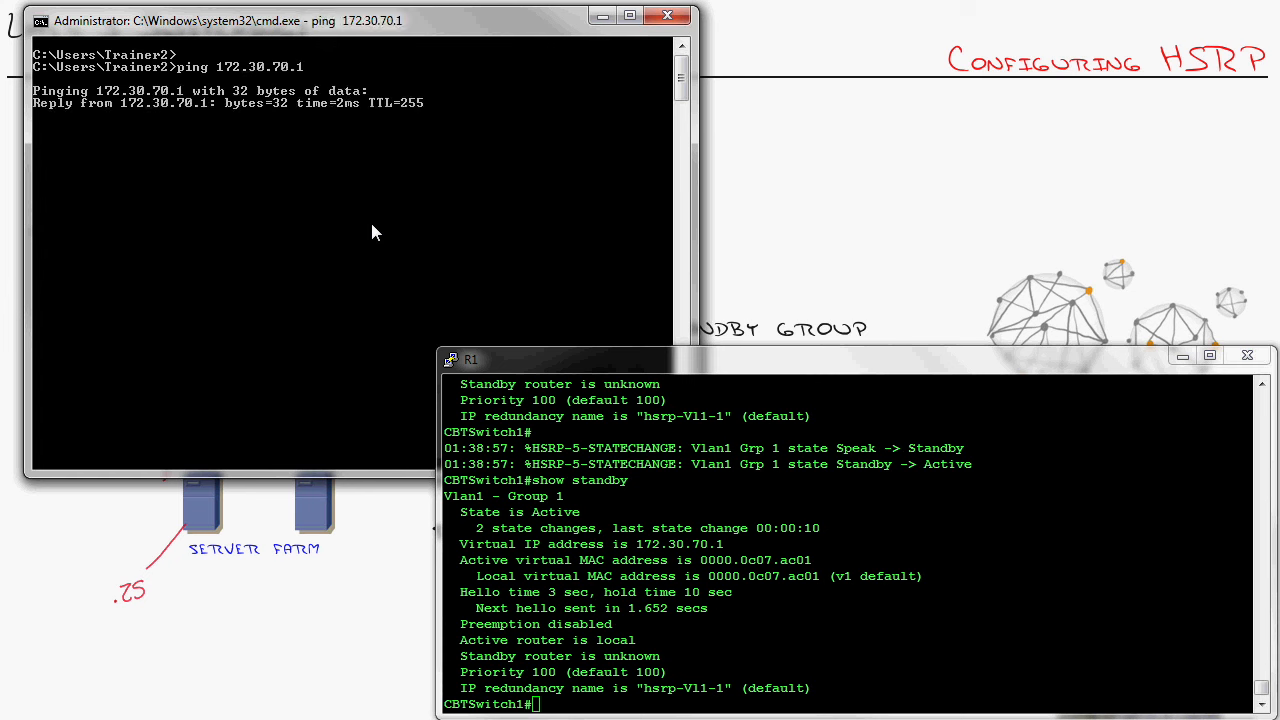
pyautogui.write('arp -a')
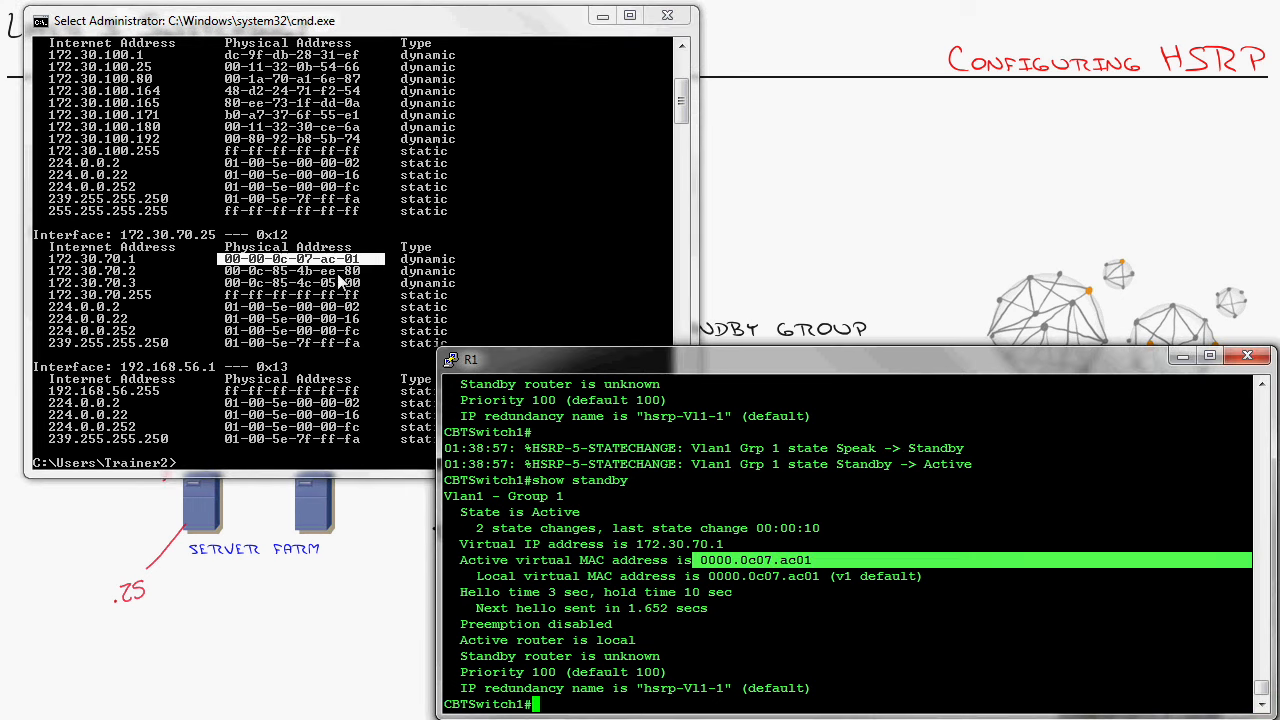
pyautogui.moveTo(472, 306)
pyautogui.write('conf t')
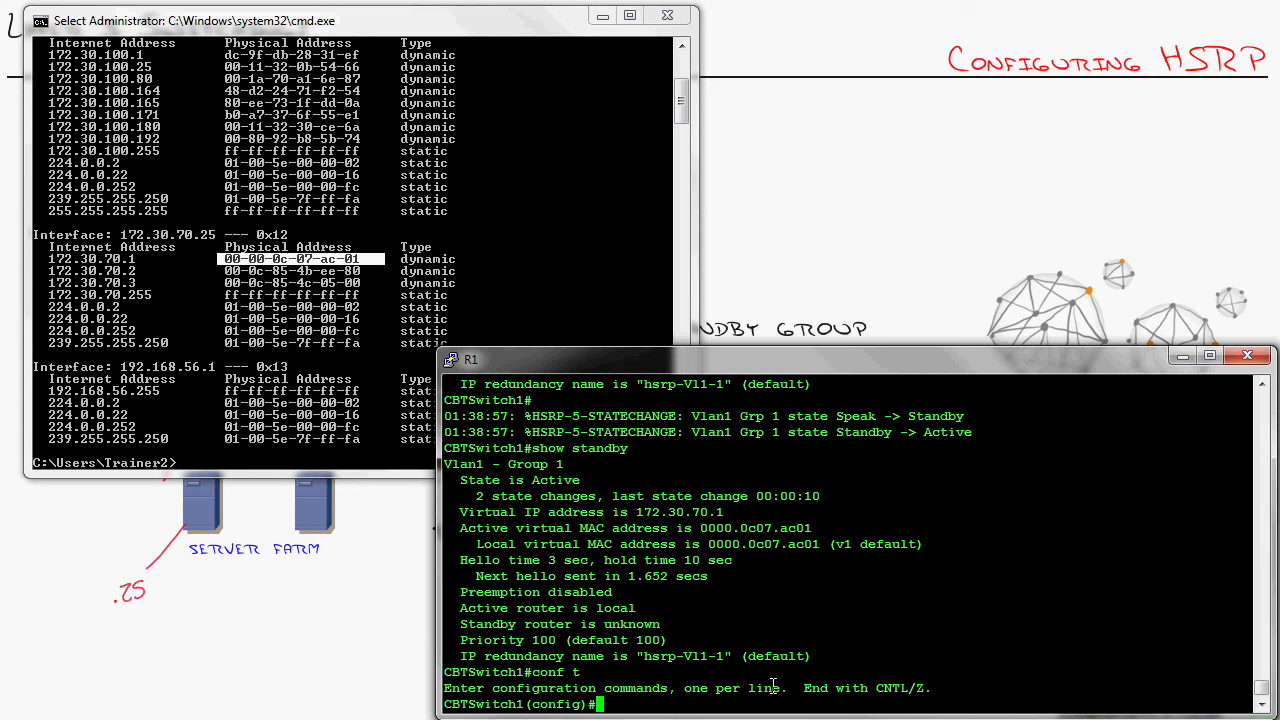
# Step: Enter 'standby 1 priority 110' on interface VLAN 1 and minimize the cmd window
pyautogui.write('int vlan 1')
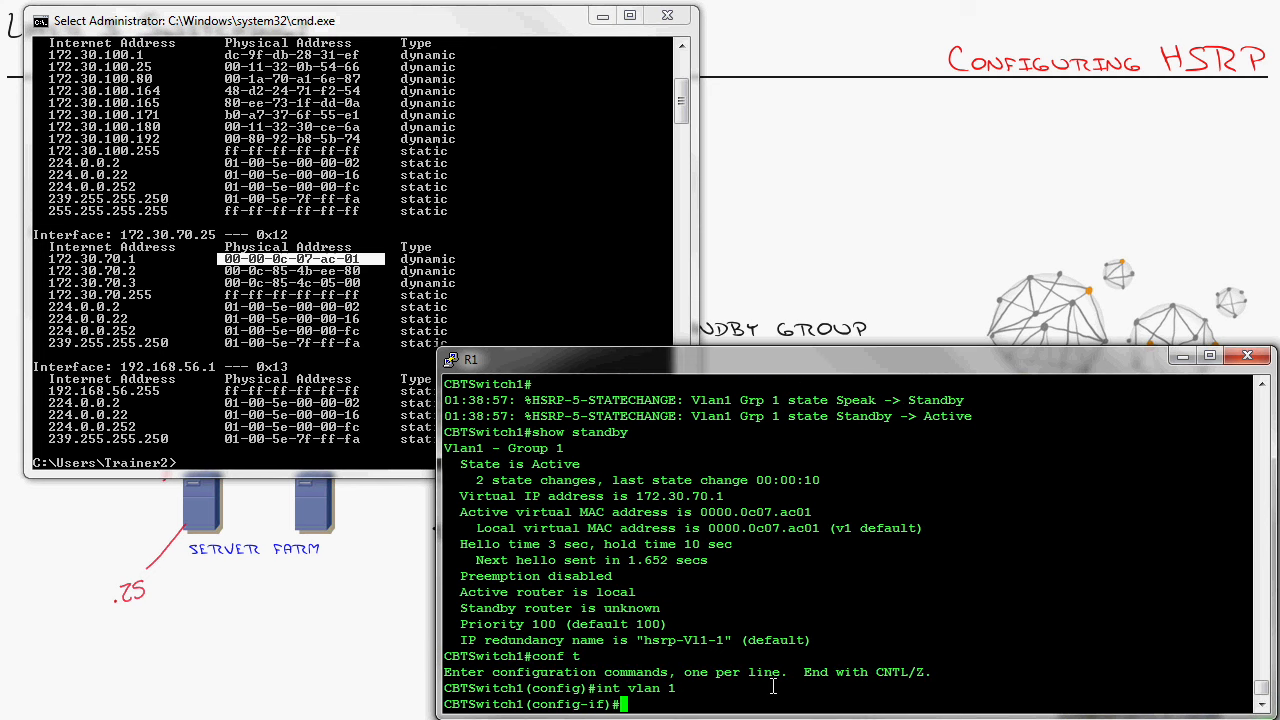
pyautogui.write('standby 1 p')
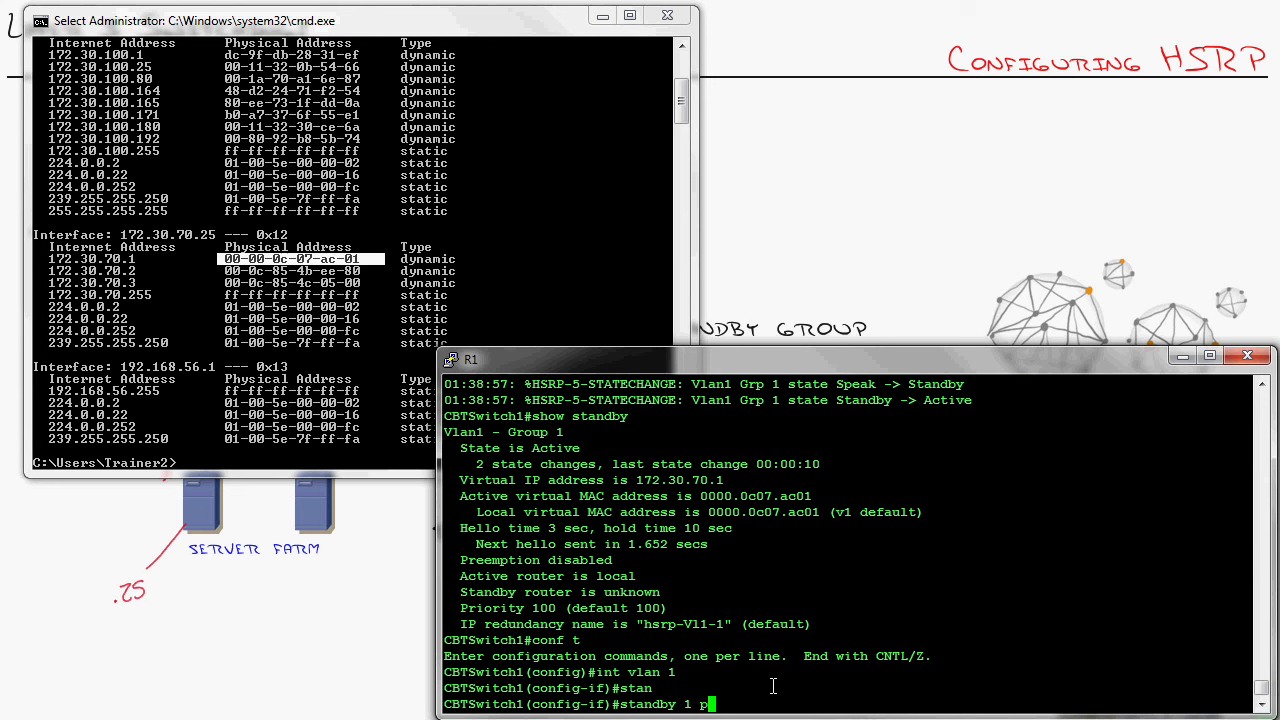
pyautogui.write('riority 110')
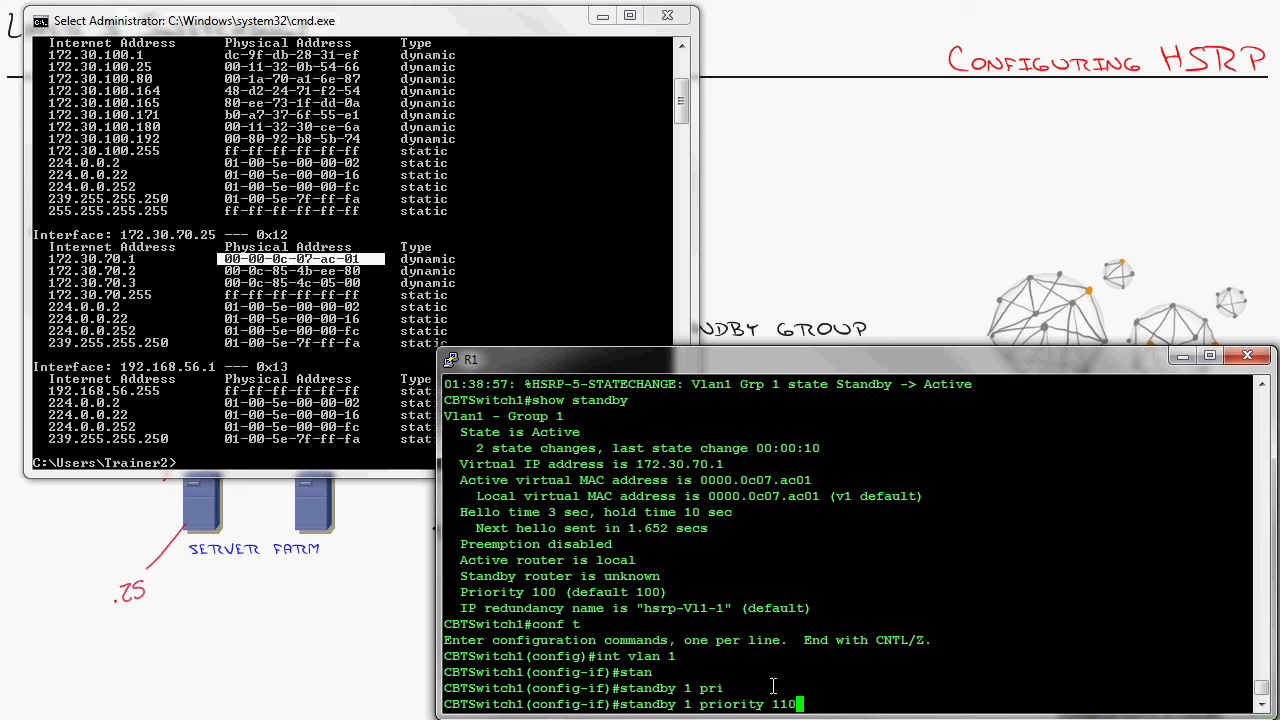
pyautogui.press('Return')
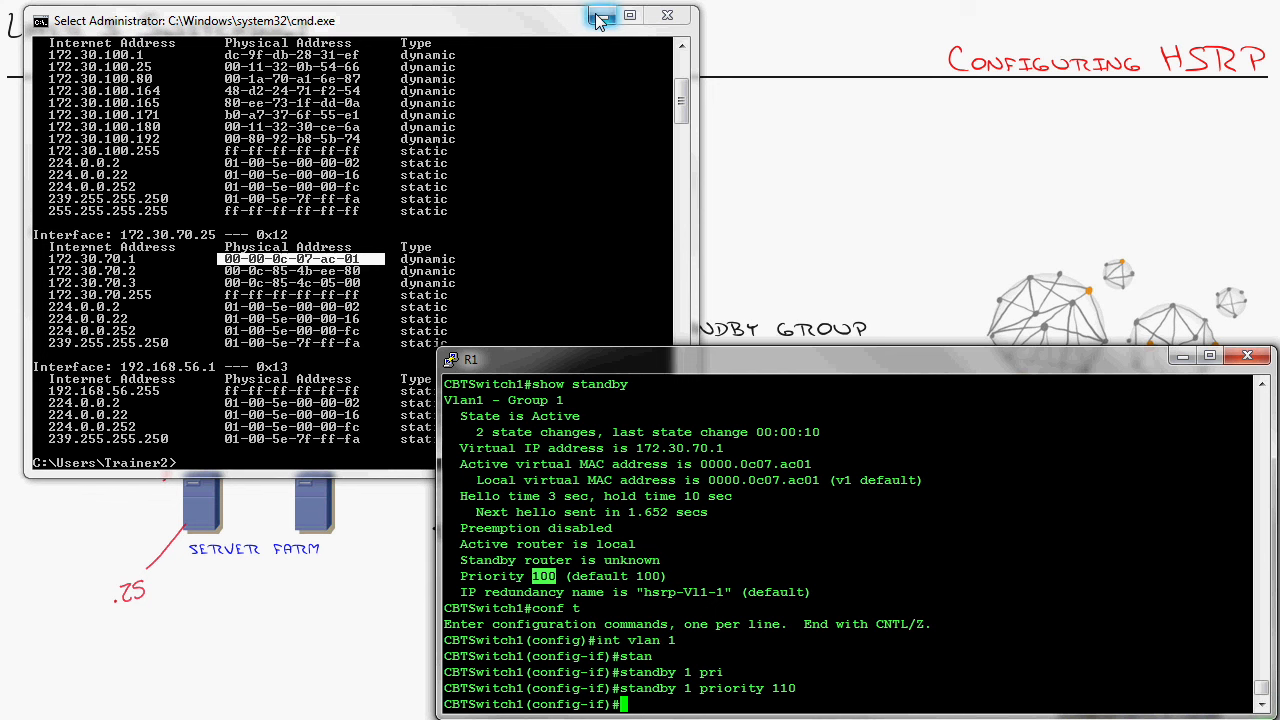
pyautogui.click(600, 16)
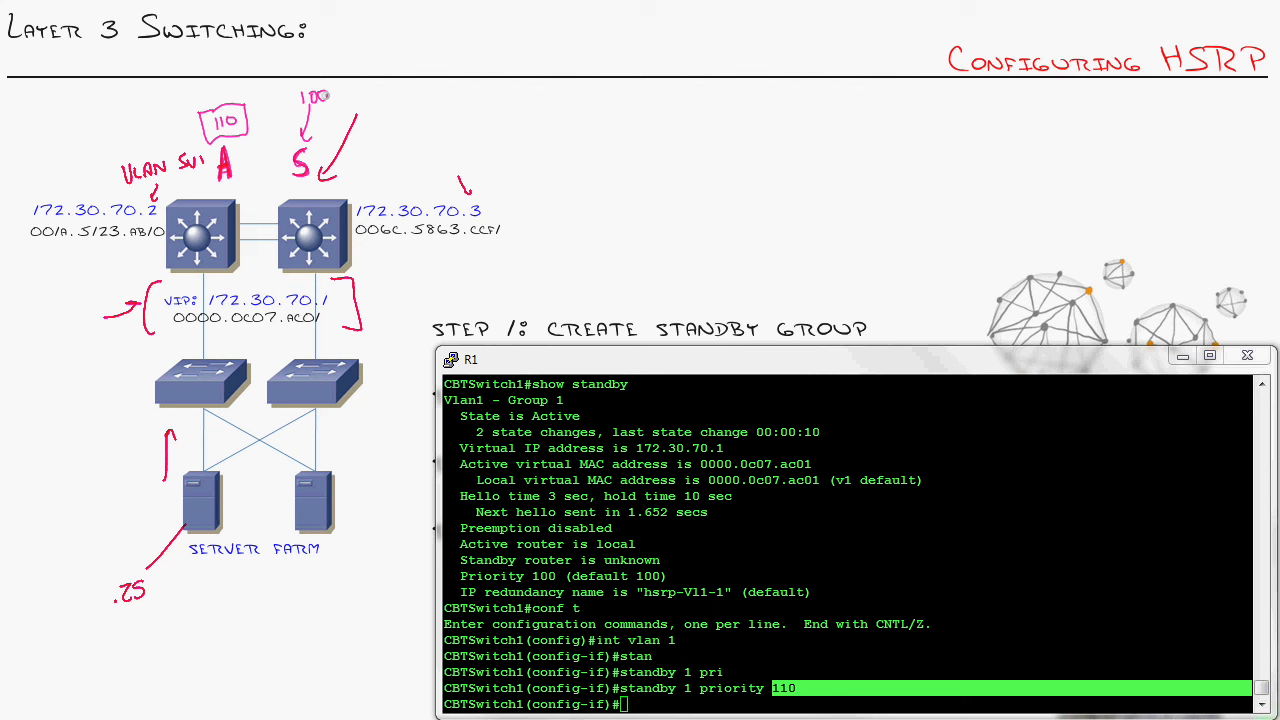
pyautogui.moveTo(556, 176)
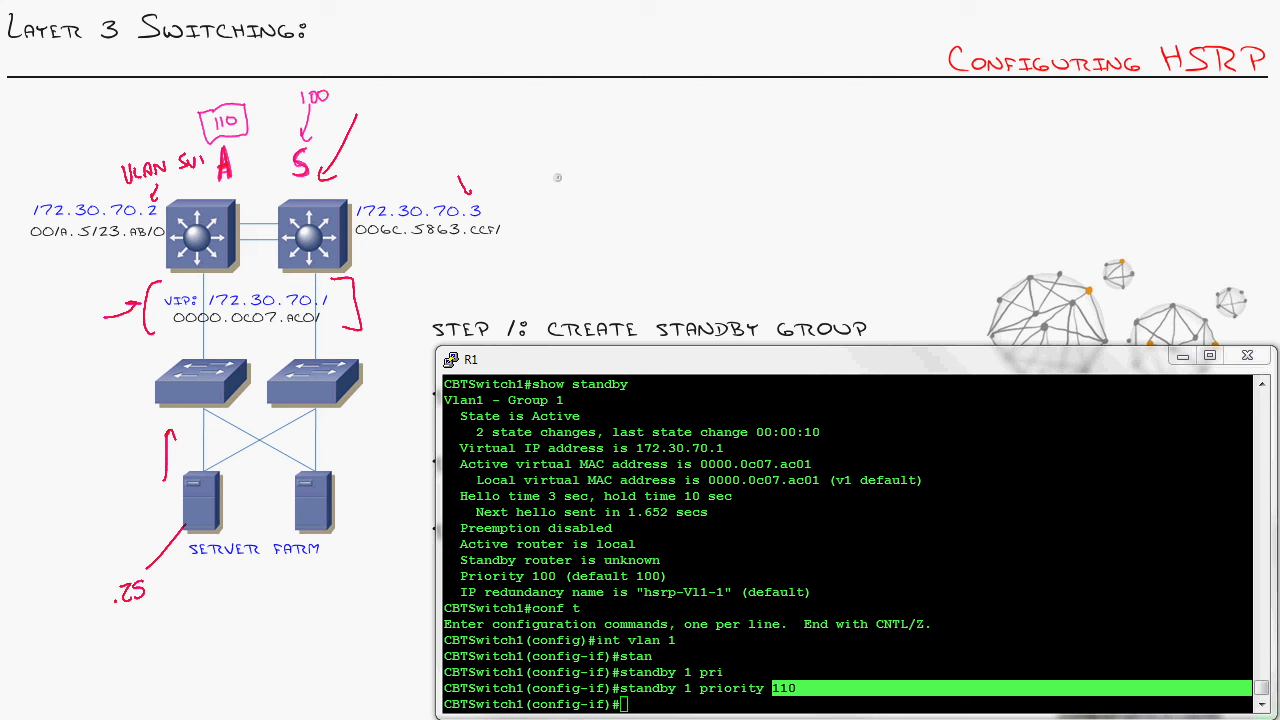
pyautogui.moveTo(564, 410)
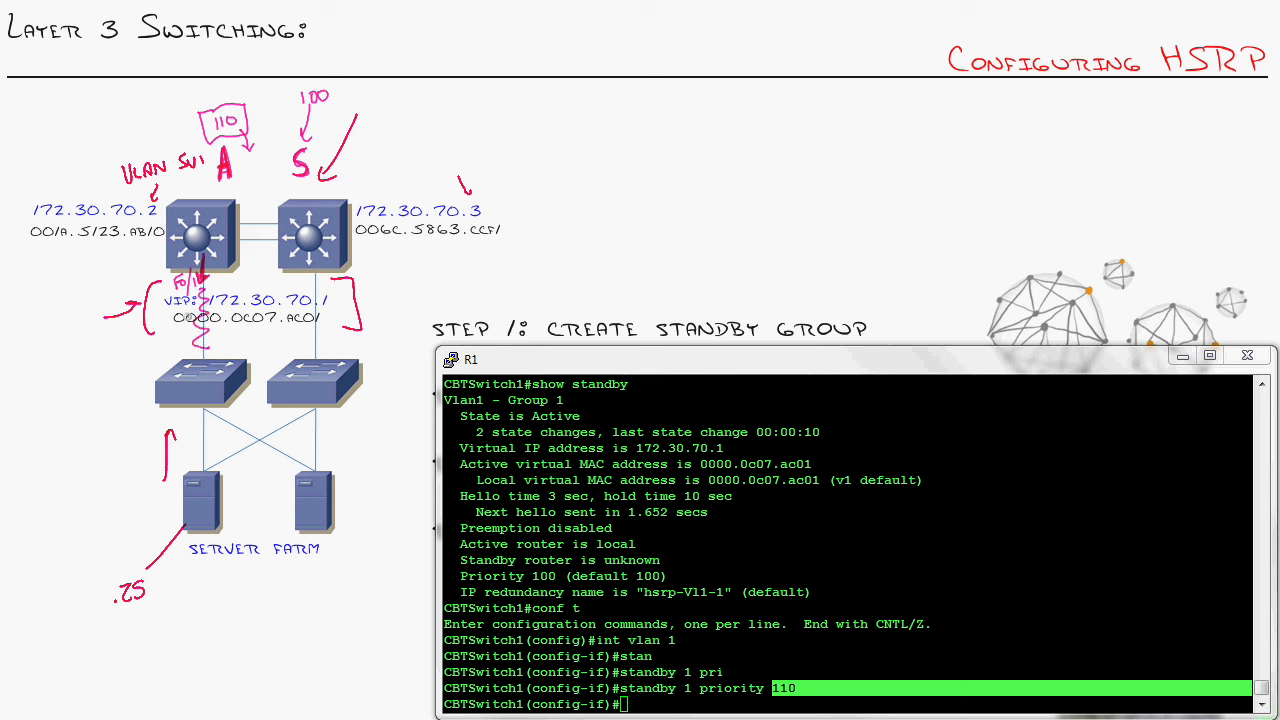
pyautogui.moveTo(176, 500)
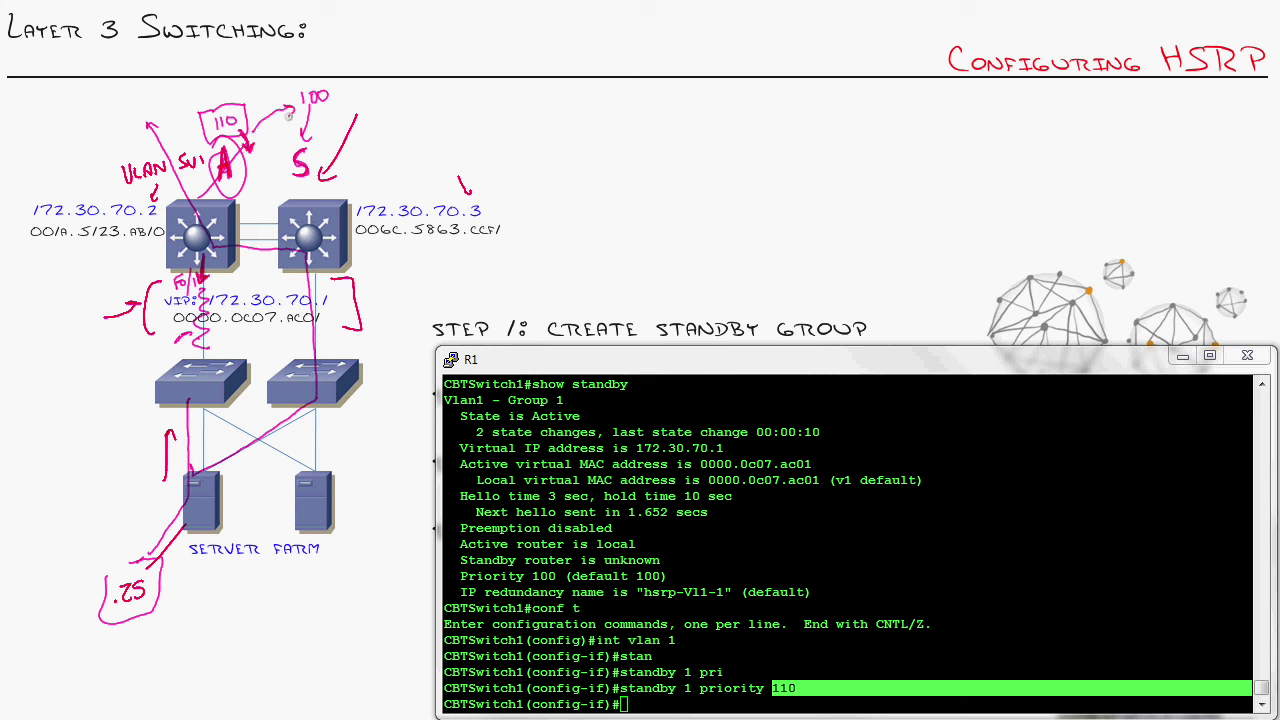
pyautogui.write('standby 1 track')
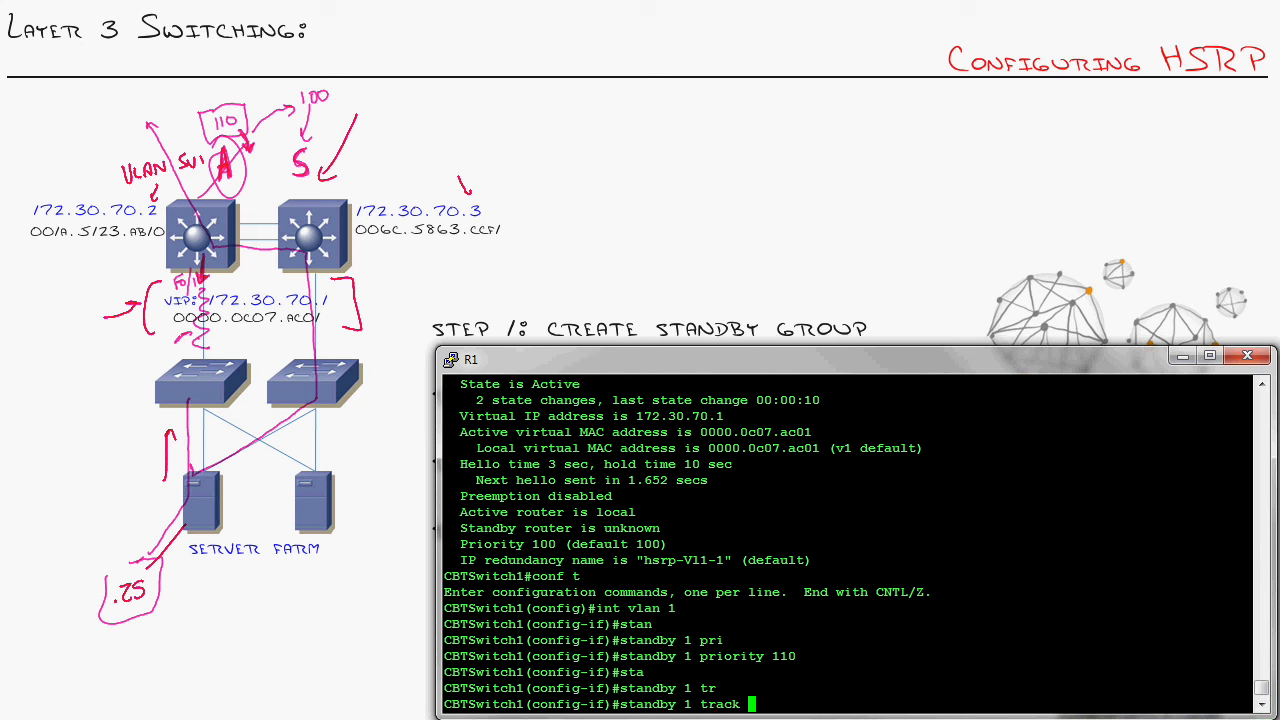
# Step: List track options, then set 'standby 1 track fa0/1 20' for group 1
pyautogui.write('?')
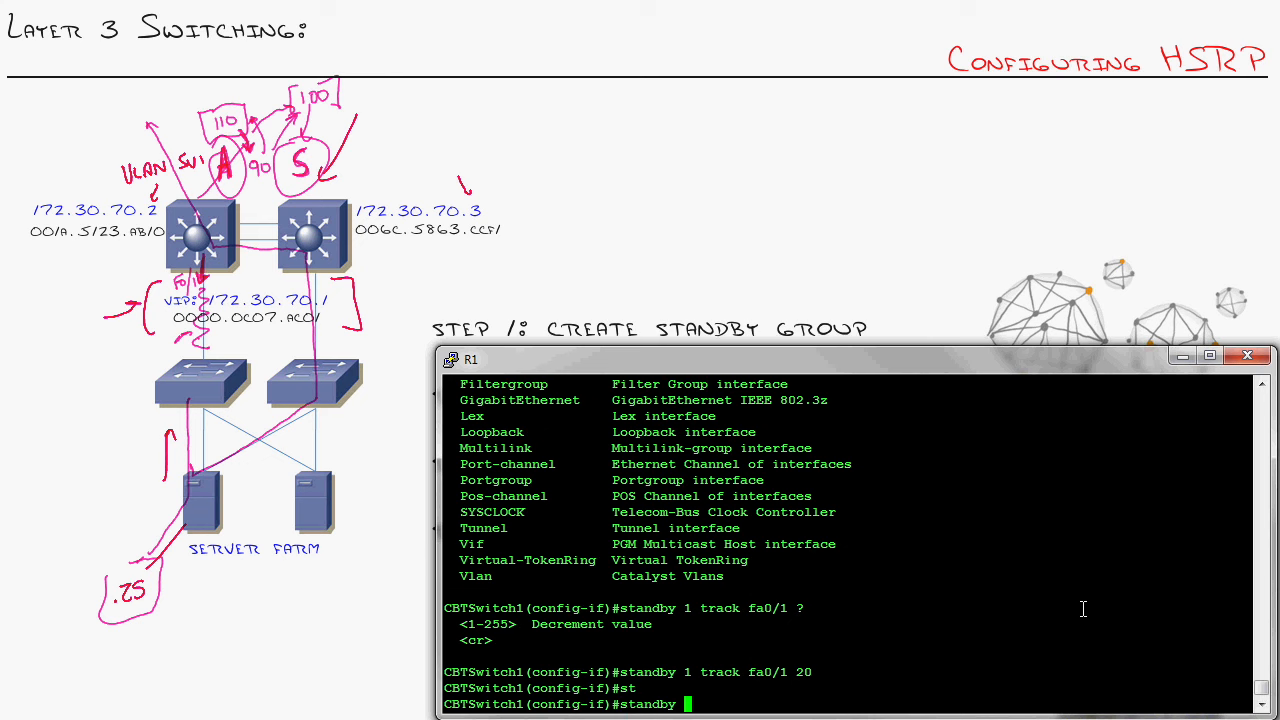
pyautogui.write('1 preempt')
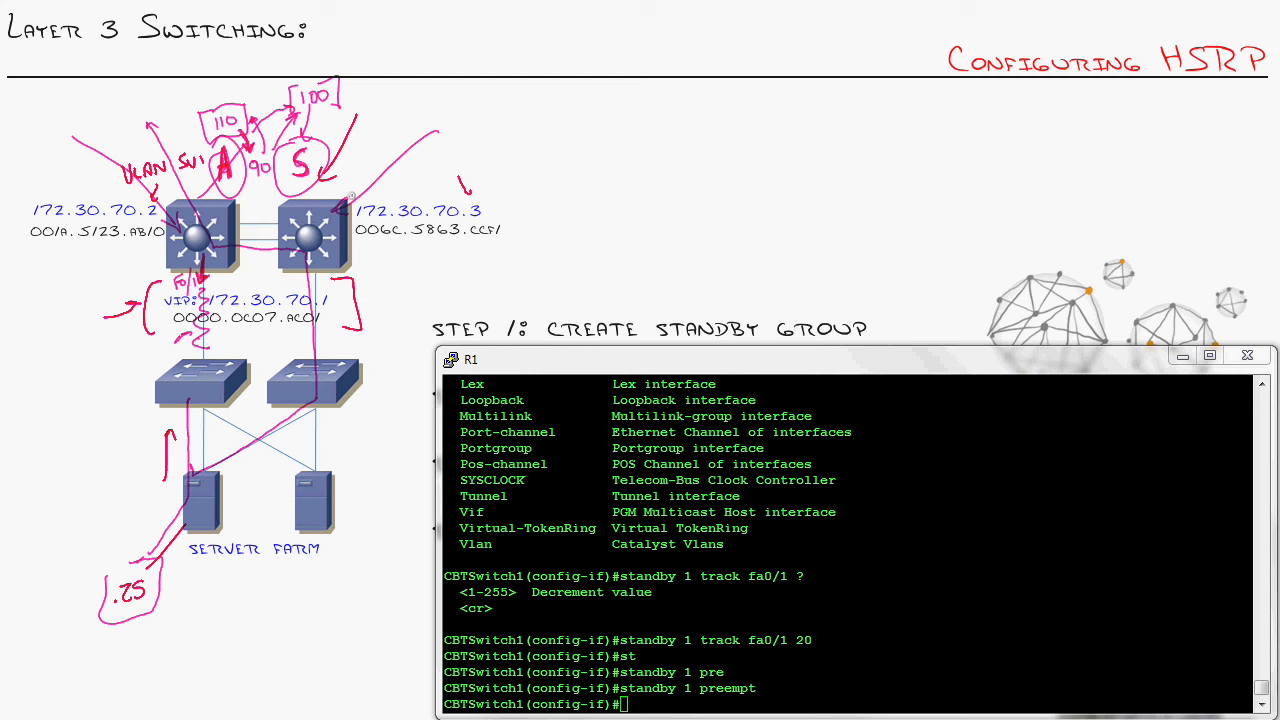
# Step: Enter 'standby 1 preempt' to enable preemption for group 1
pyautogui.doubleClick(728, 688)
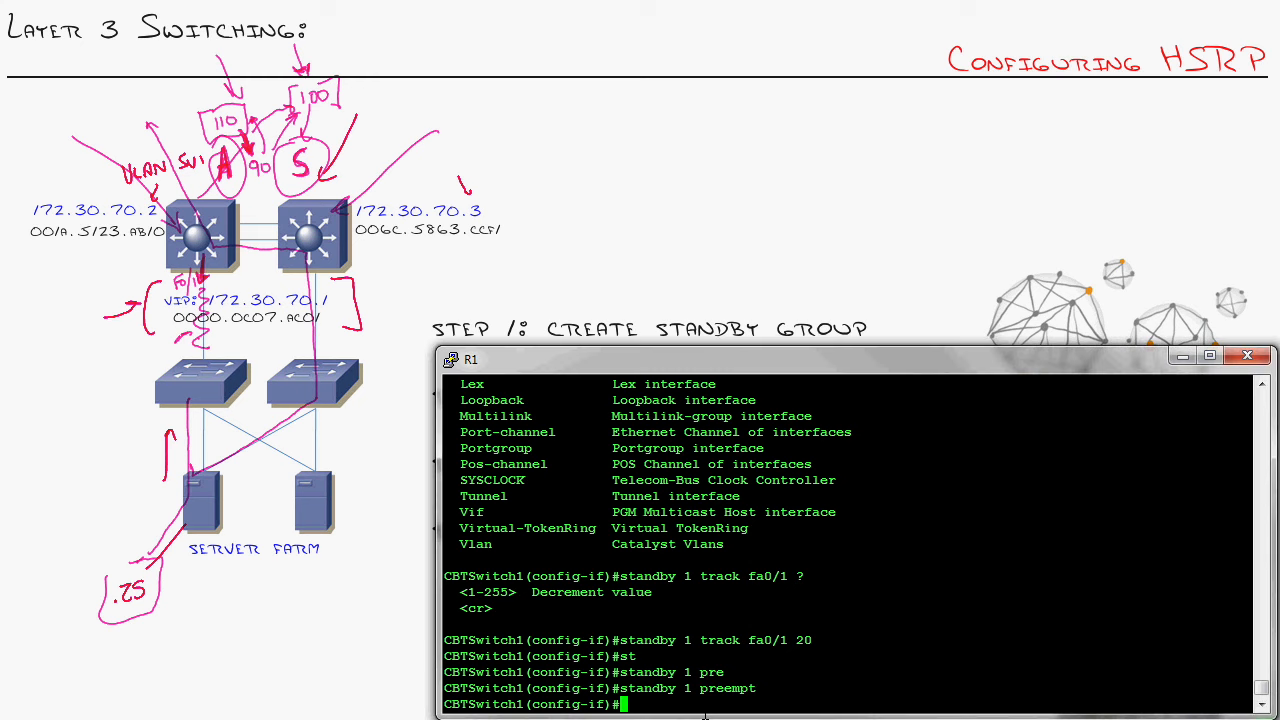
pyautogui.doubleClick(712, 688)
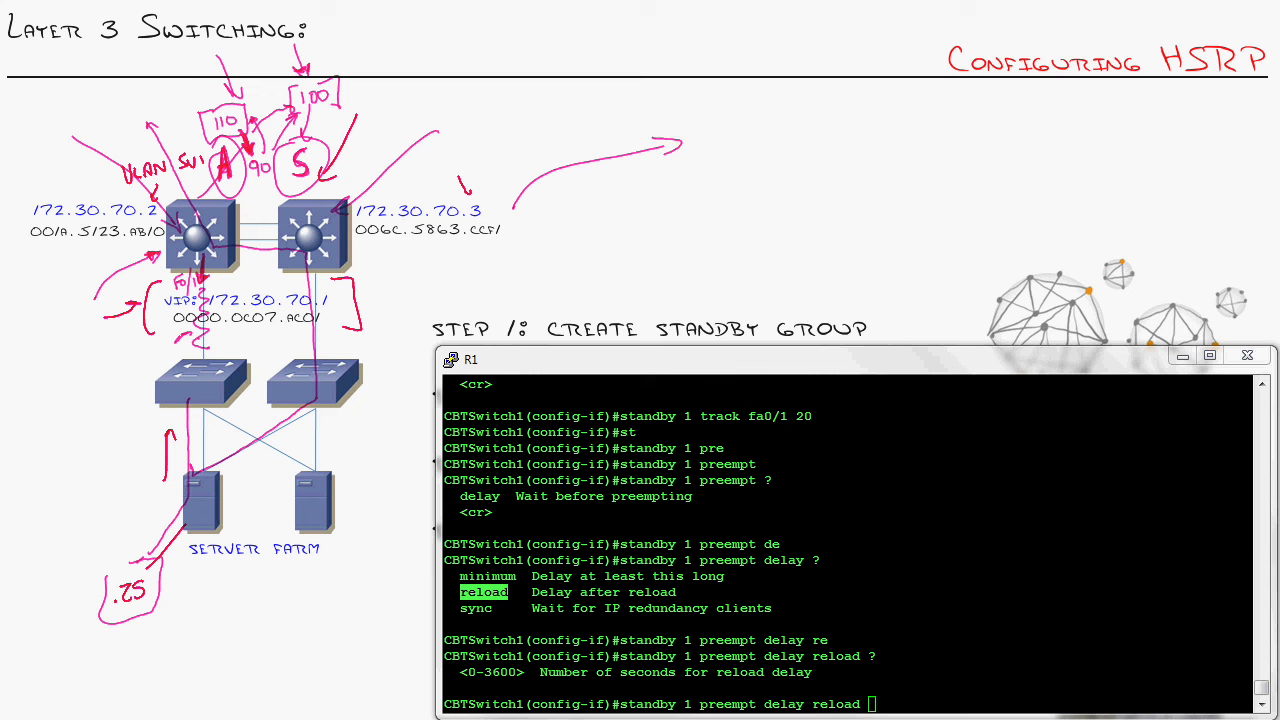
pyautogui.moveTo(700, 130)
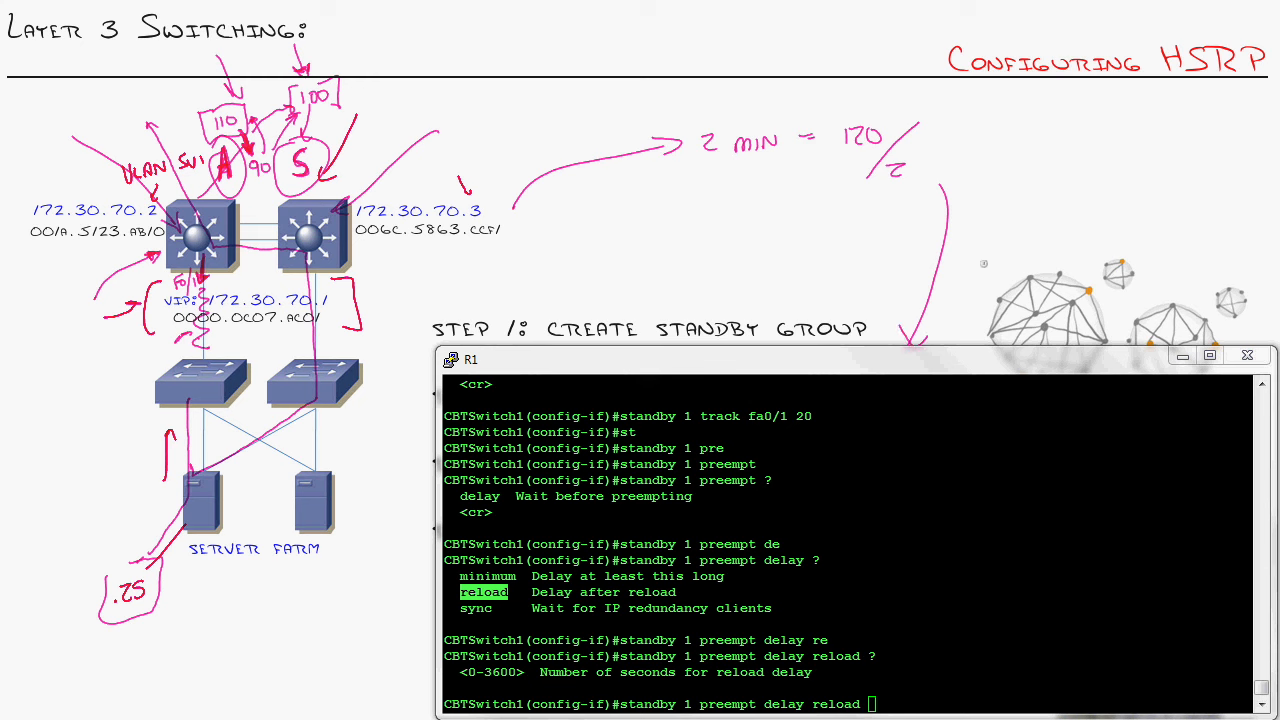
# Step: Set group 1's preempt reload delay to 60 seconds
pyautogui.write('60')
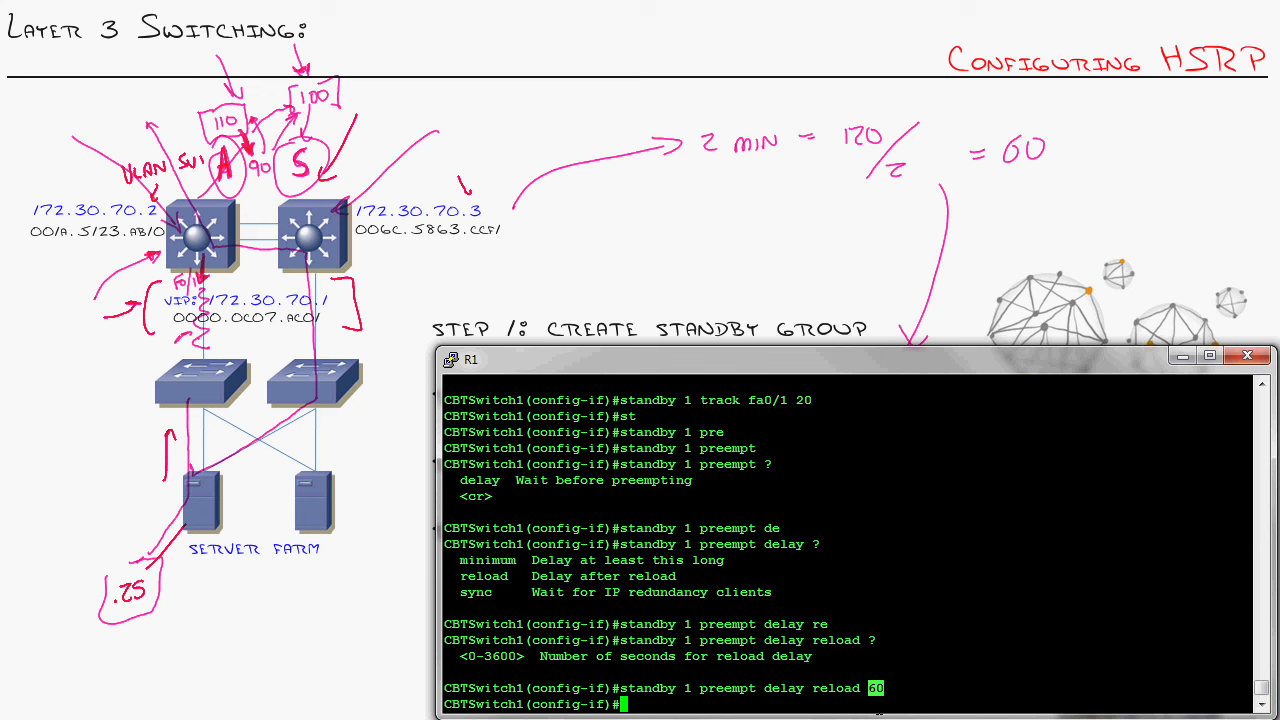
pyautogui.moveTo(964, 688)
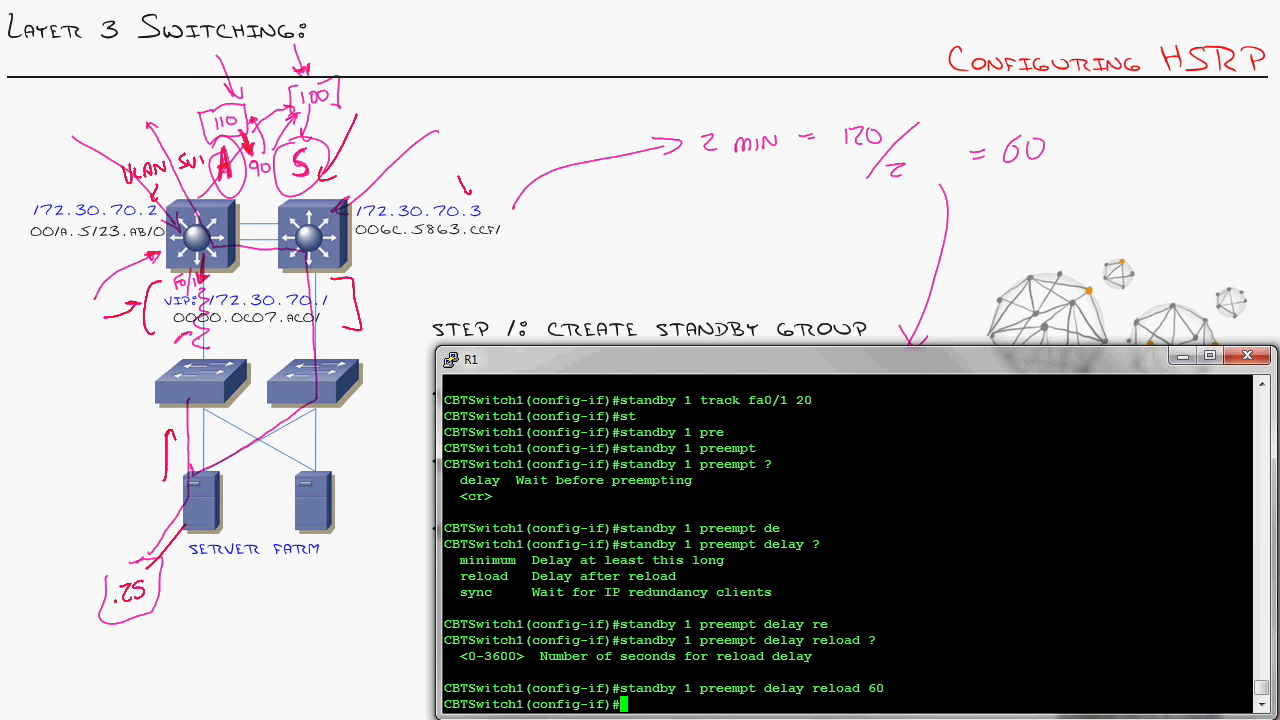
pyautogui.moveTo(1106, 672)
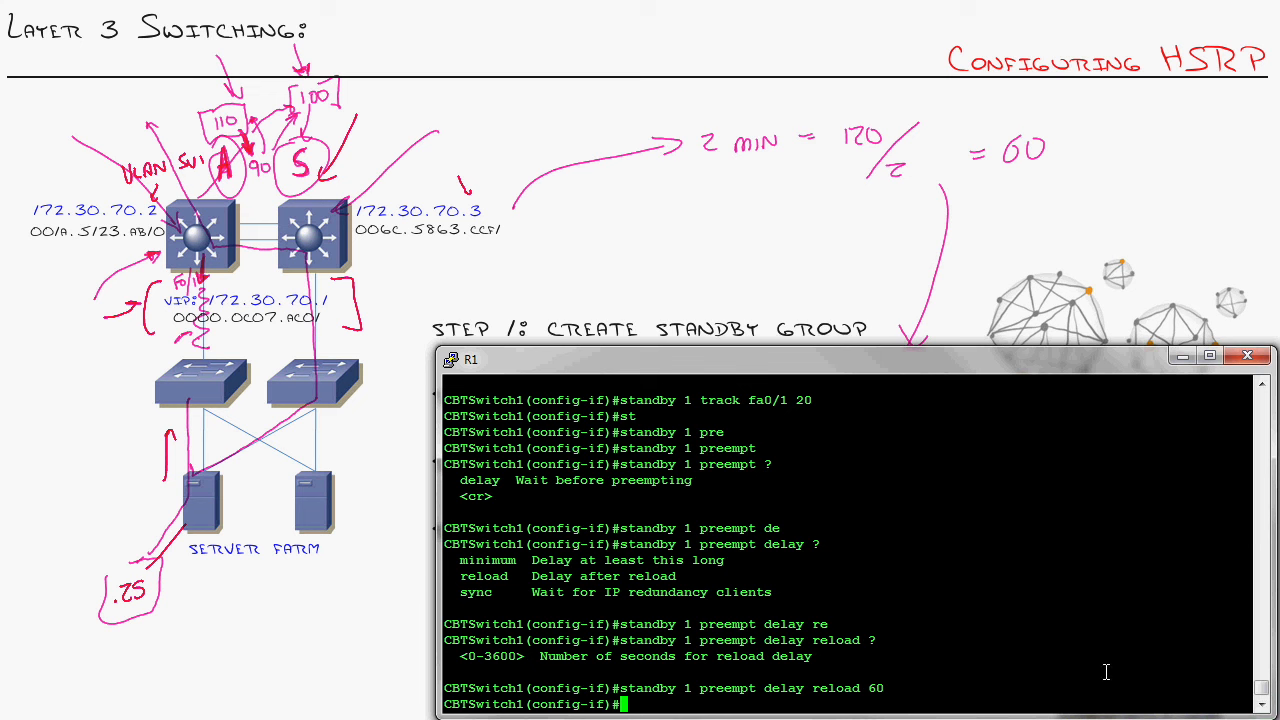
pyautogui.moveTo(1018, 610)
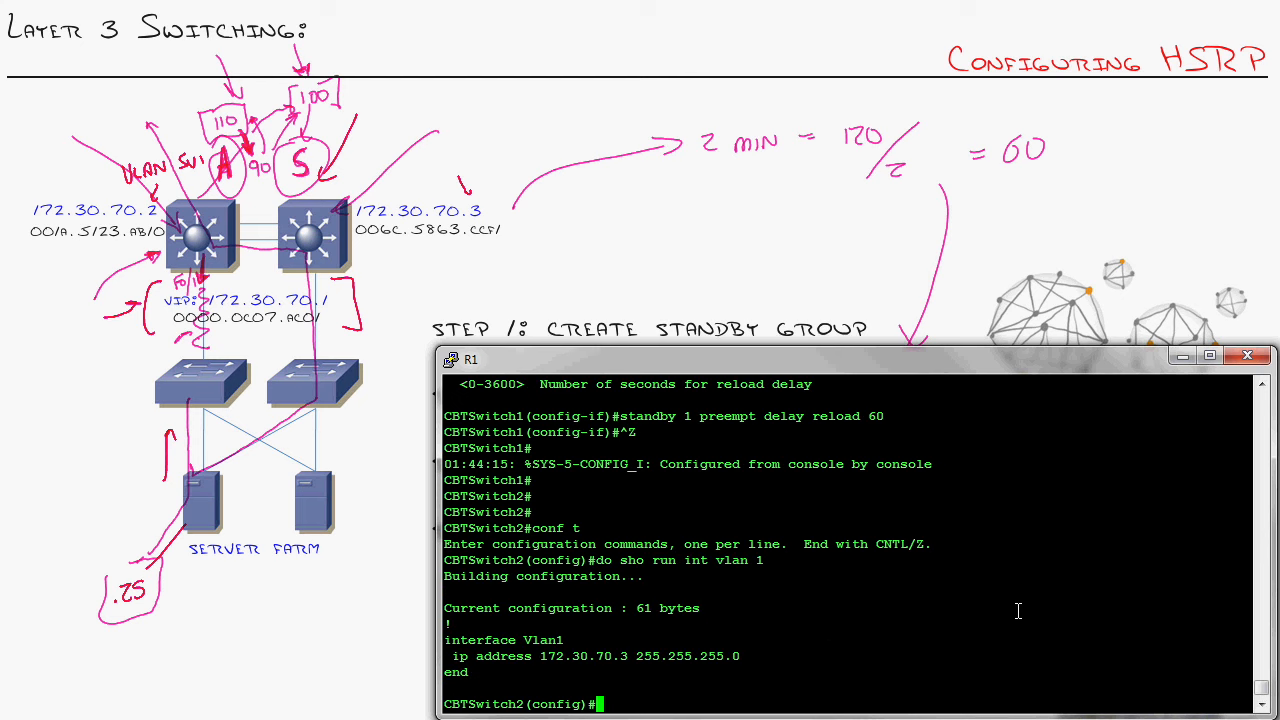
# Step: Add 'standby 1 ip 172.30.70.1' on switch 2's VLAN 1 and check 172.30.70.2 is active
pyautogui.write('int vlan 1')
pyautogui.write('standby 1')
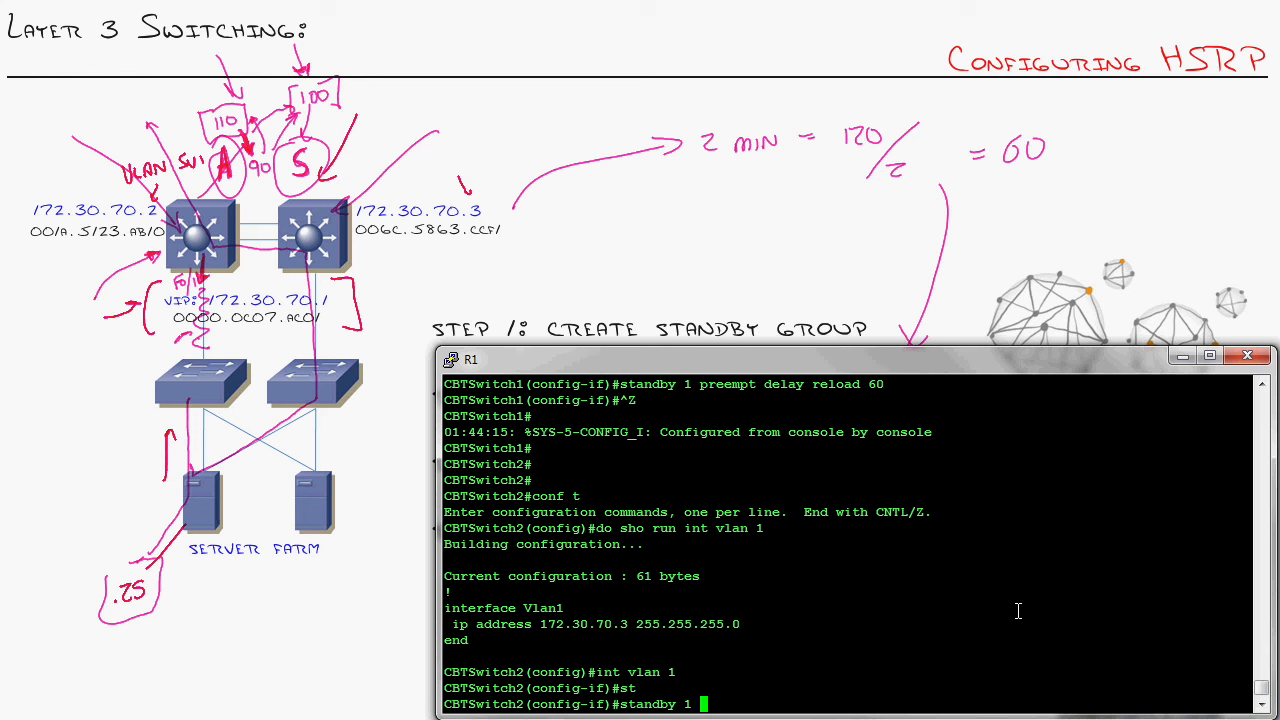
pyautogui.write('i')
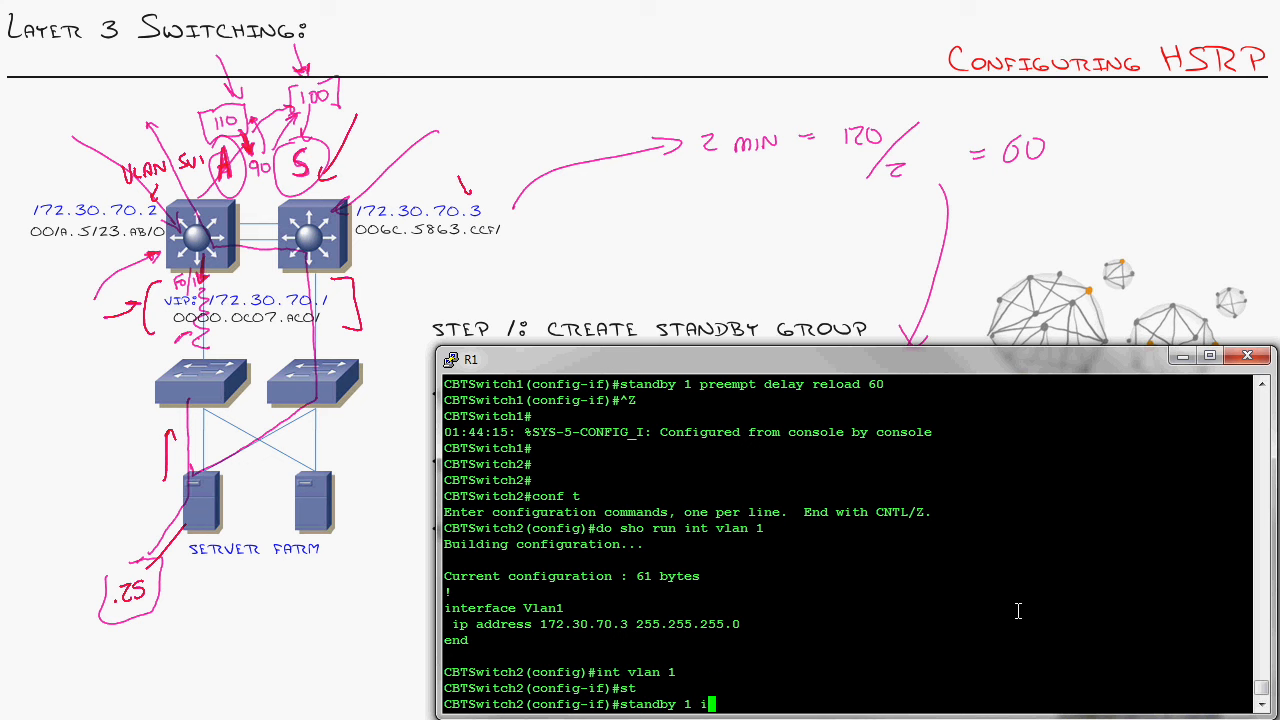
pyautogui.write('p 172.30.70')
pyautogui.write('show standby')
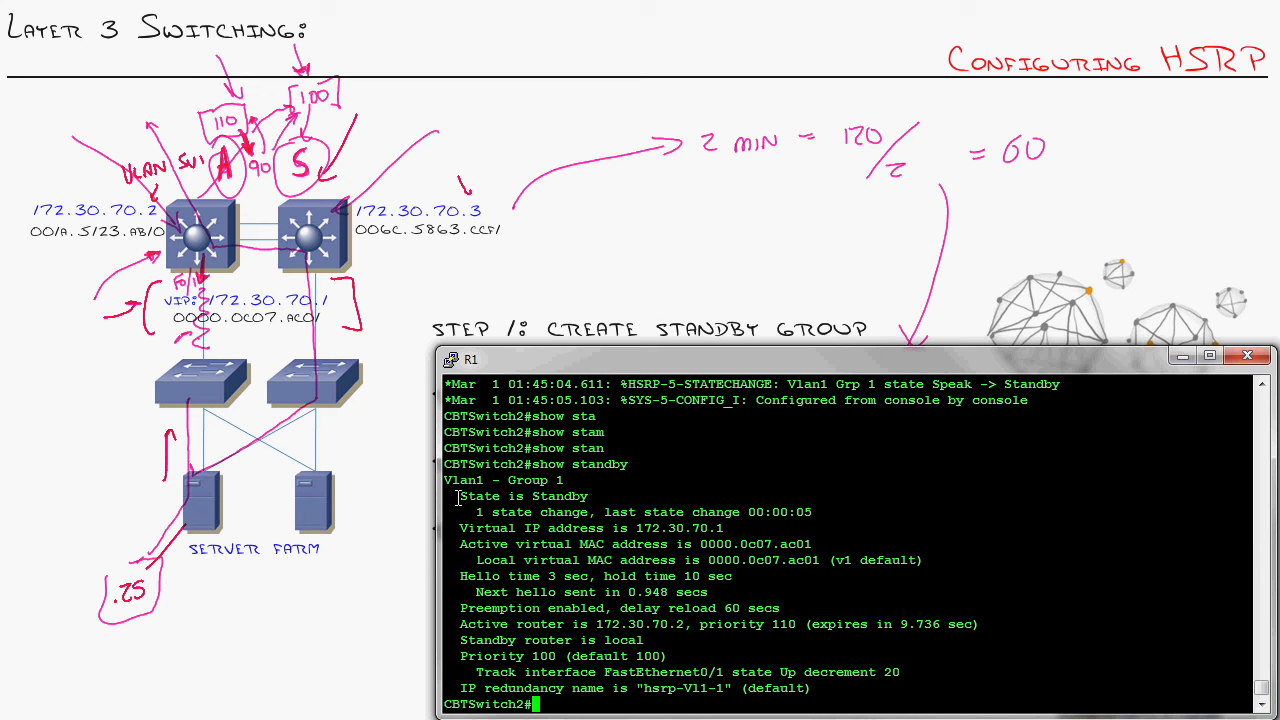
pyautogui.doubleClick(520, 496)
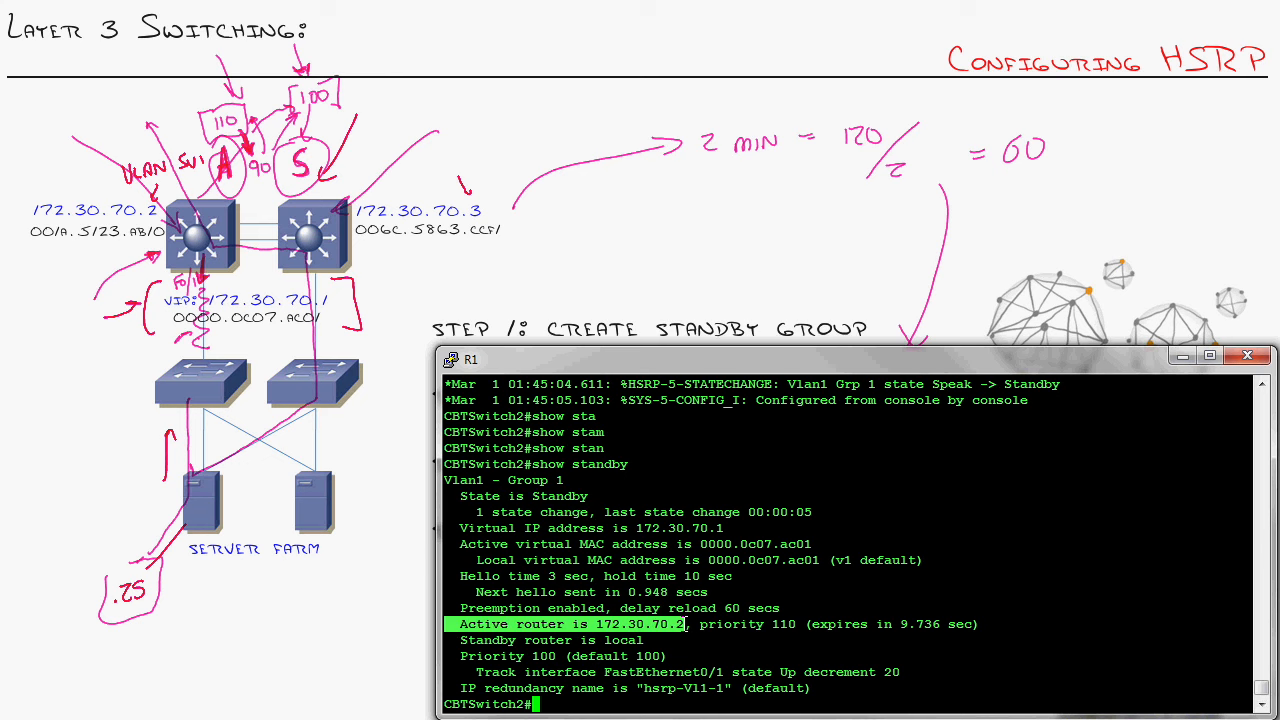
pyautogui.moveTo(684, 624)
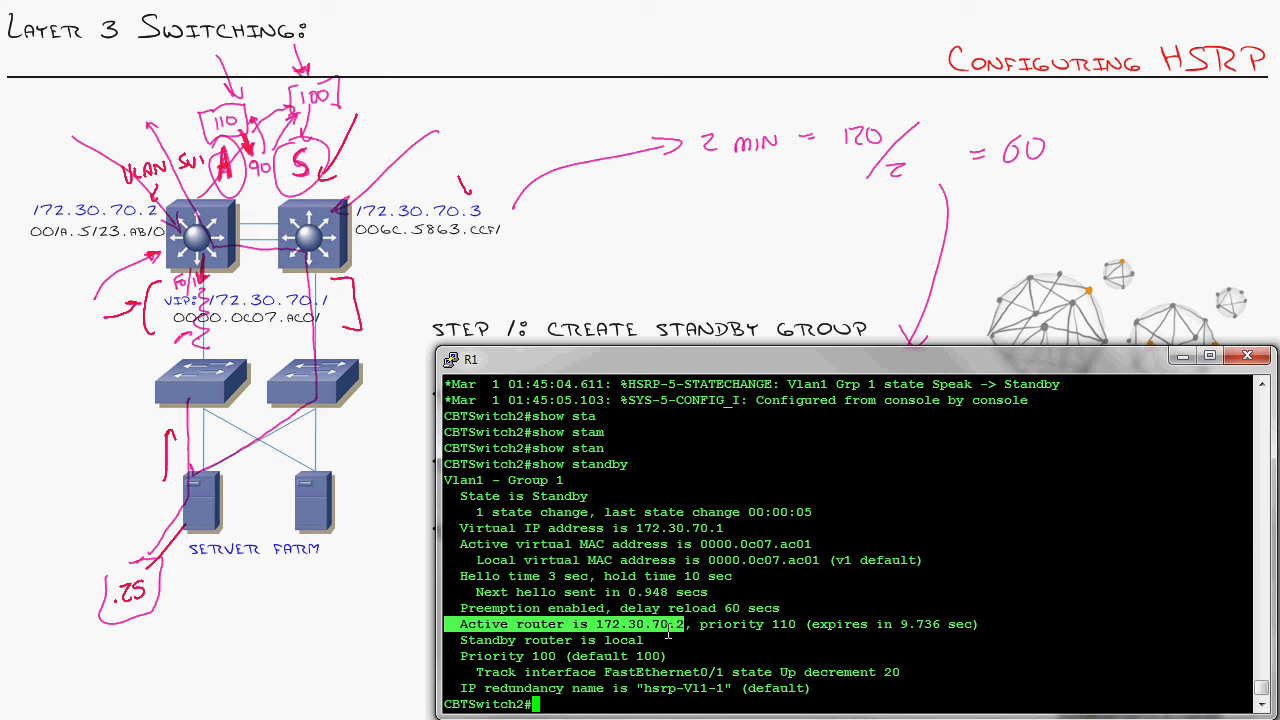
pyautogui.moveTo(680, 652)
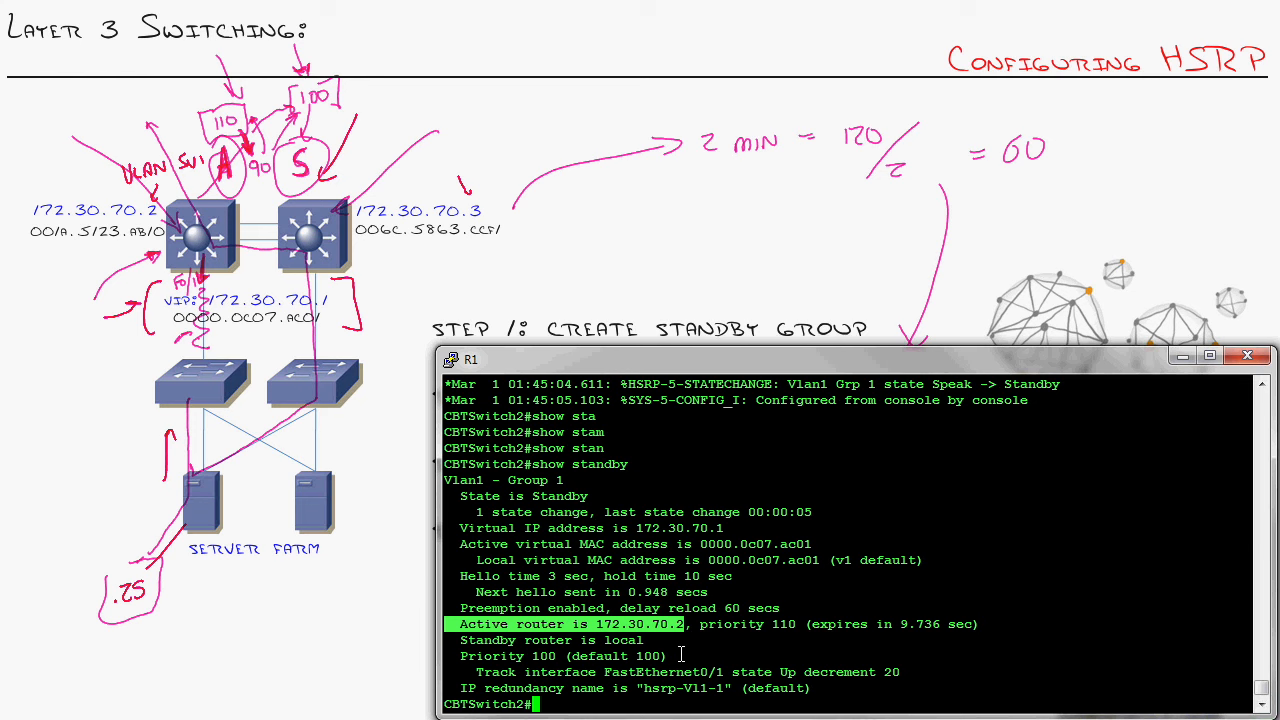
pyautogui.moveTo(680, 654)
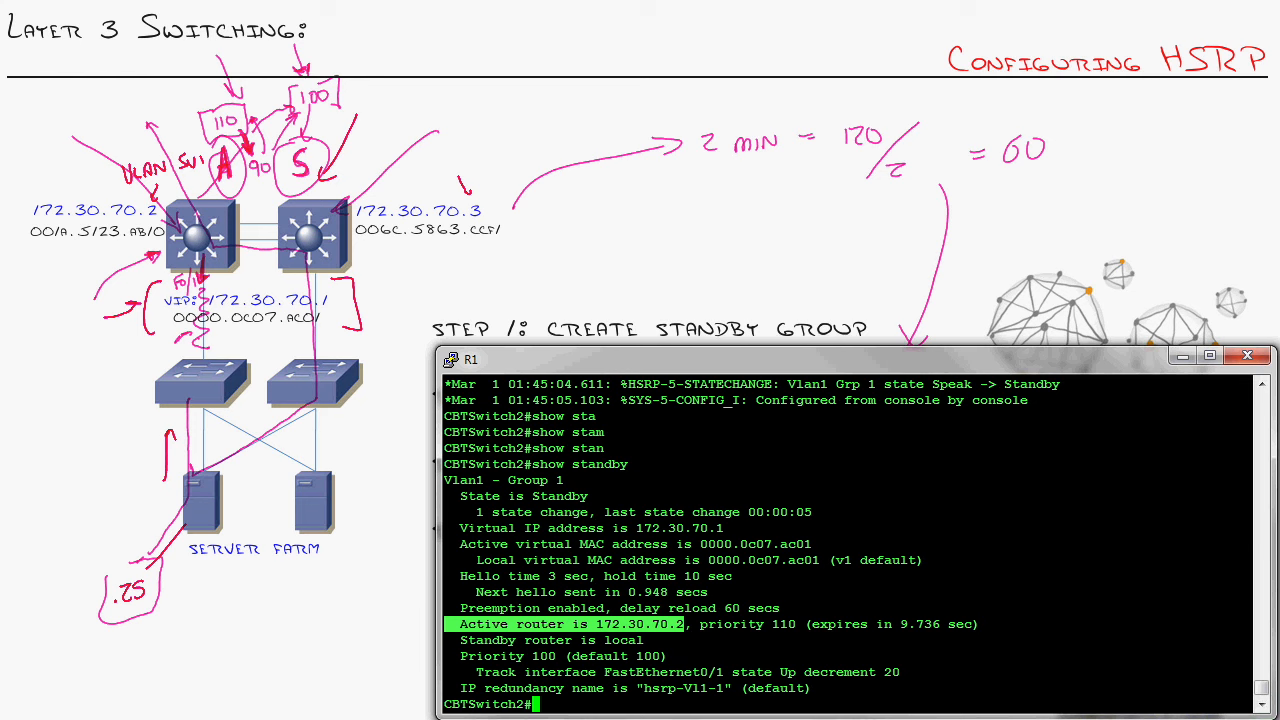
pyautogui.moveTo(448, 686)
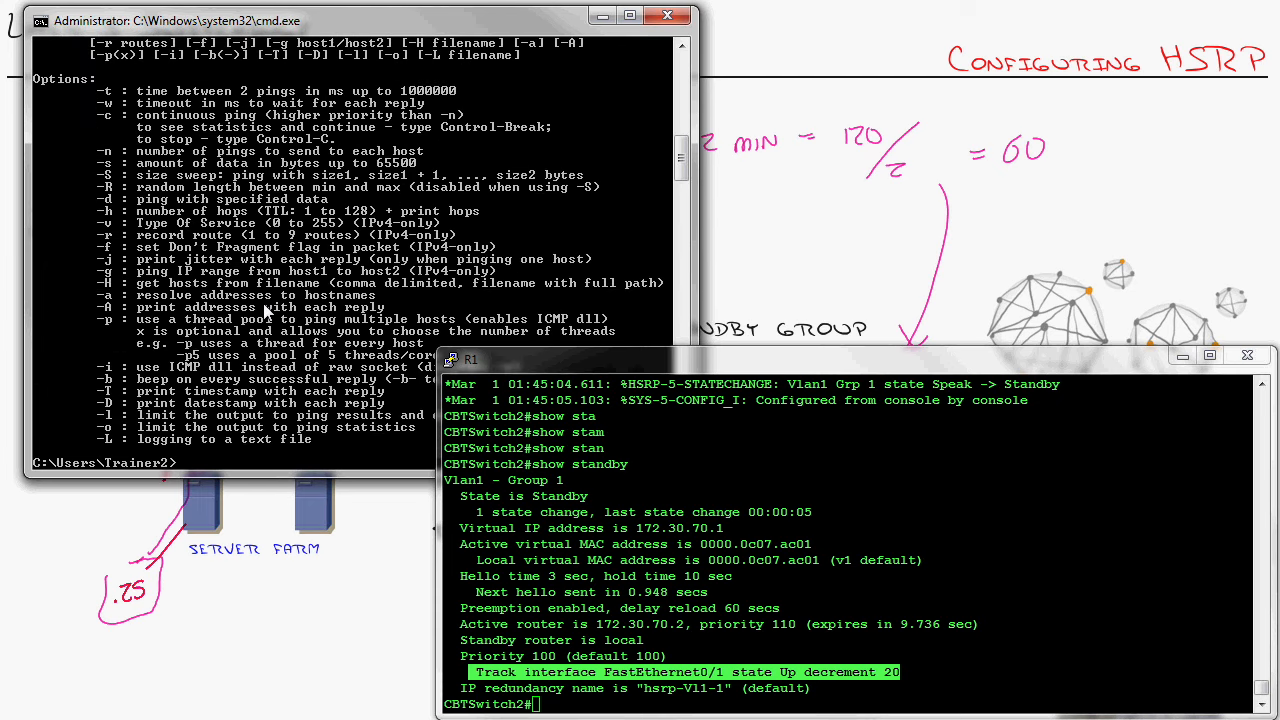
pyautogui.moveTo(420, 274)
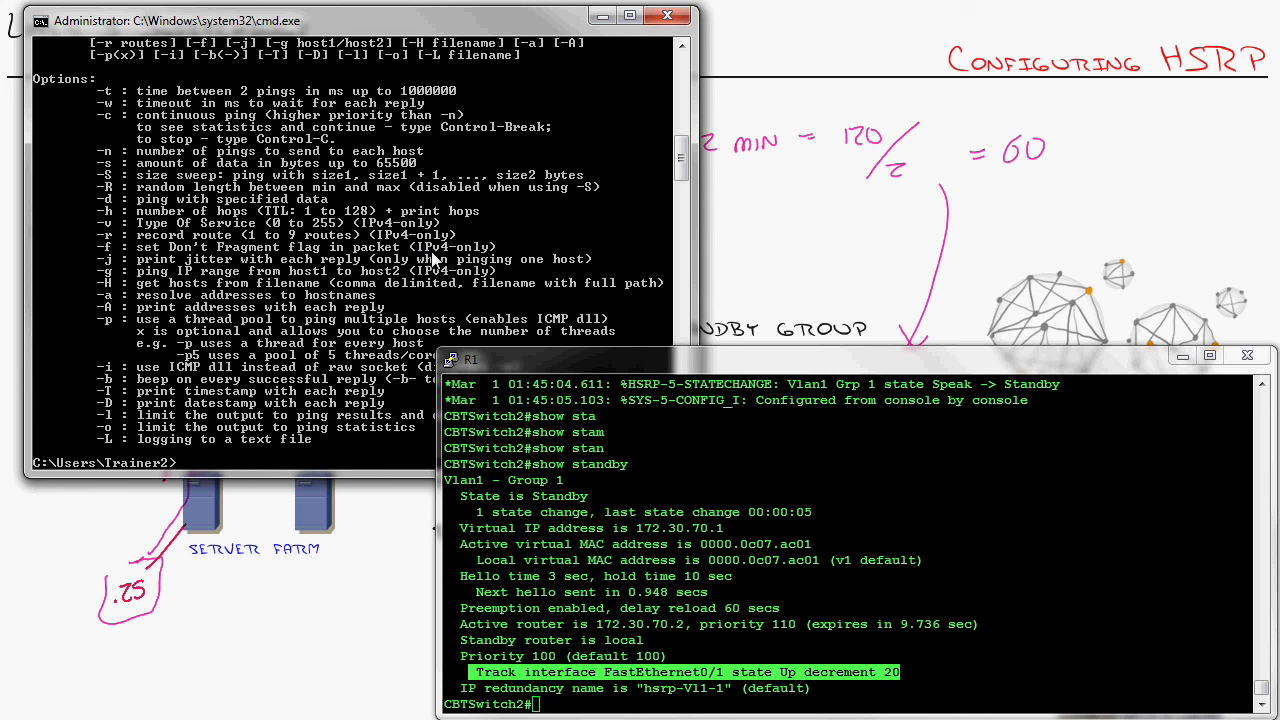
pyautogui.moveTo(508, 264)
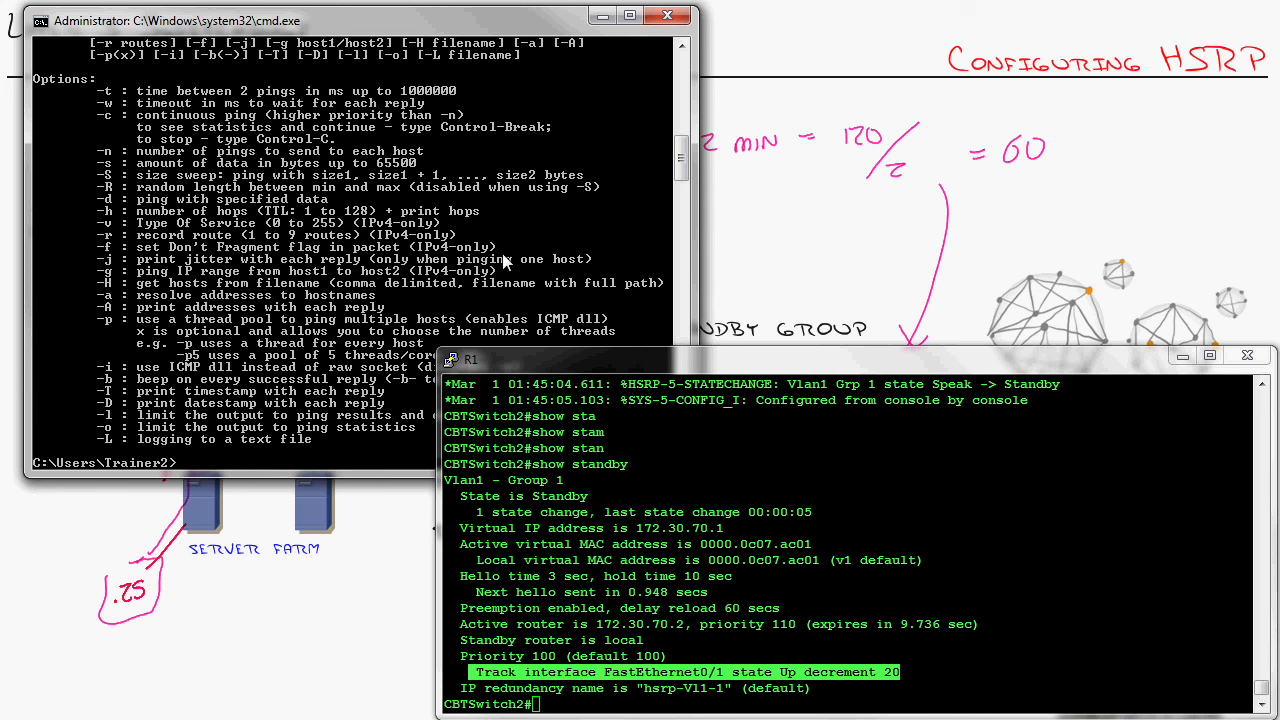
# Step: Start 'fping 172.30.70.1 -t 10 -c' for a continuous 10 ms ping to the gateway
pyautogui.write('fping')
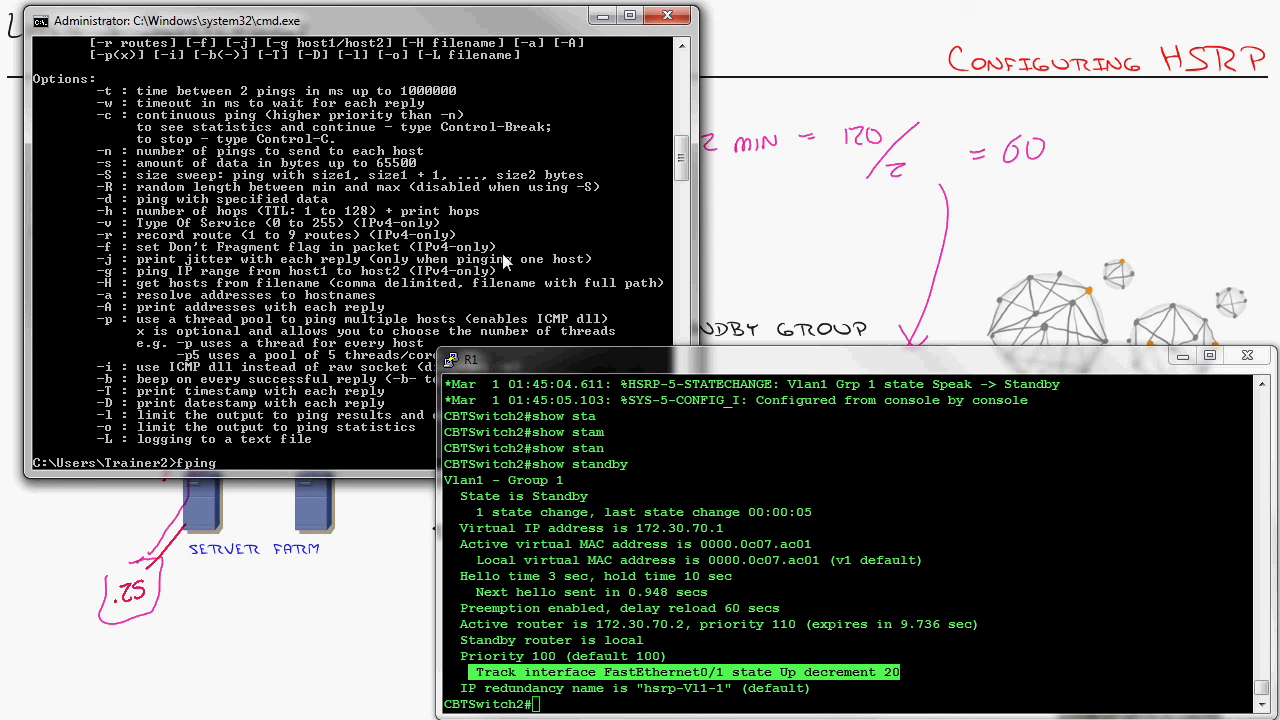
pyautogui.write('172.30.70.')
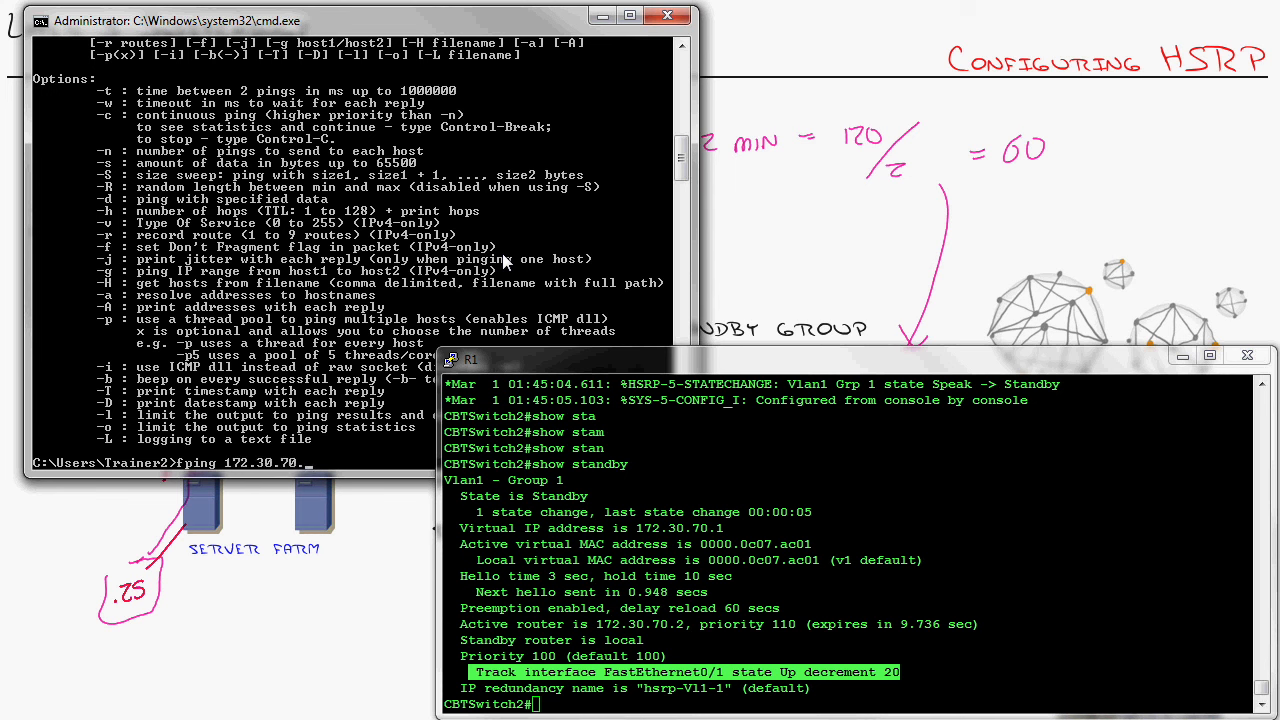
pyautogui.write('1')
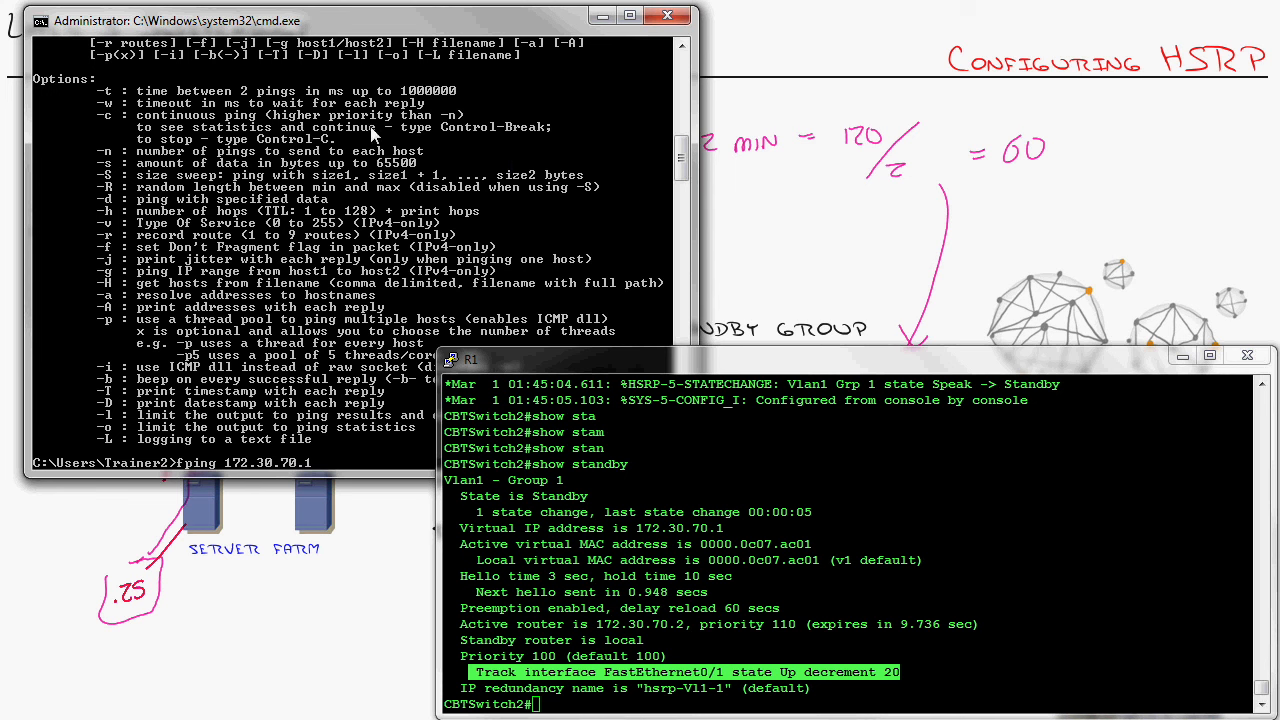
pyautogui.write('-t 10')
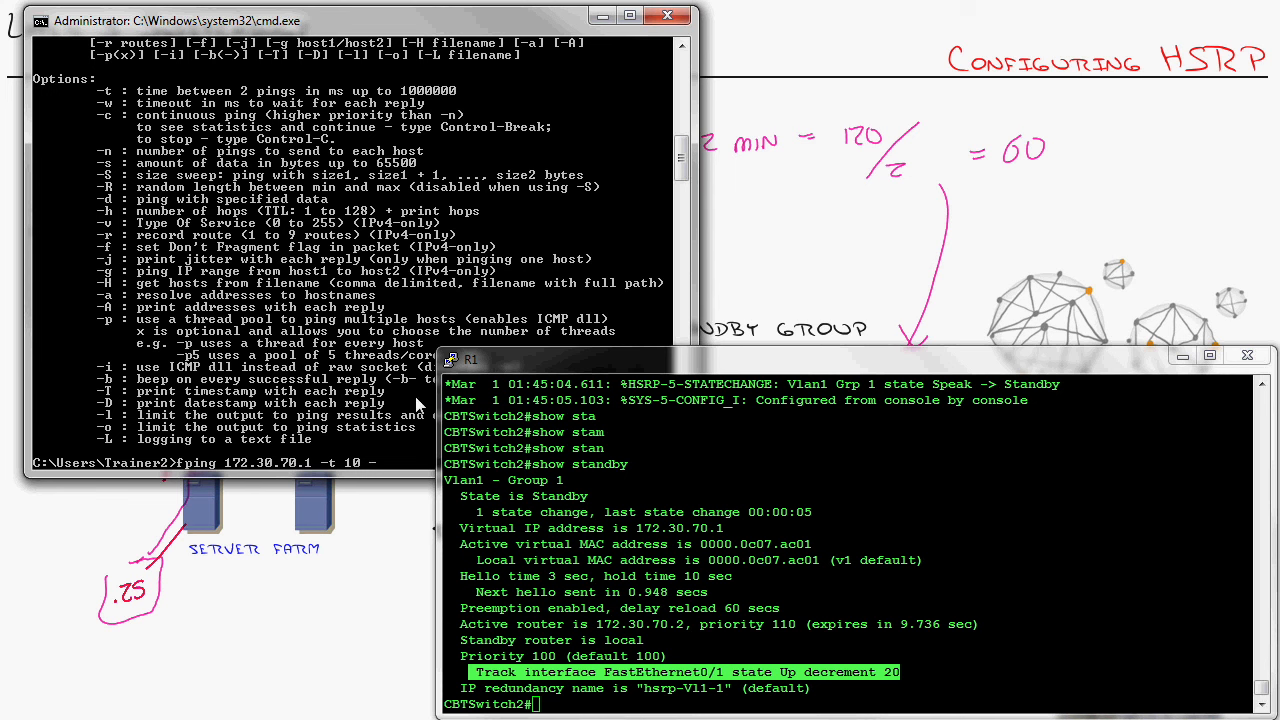
pyautogui.write('-c')
pyautogui.click(850, 704)
pyautogui.write('show standby')
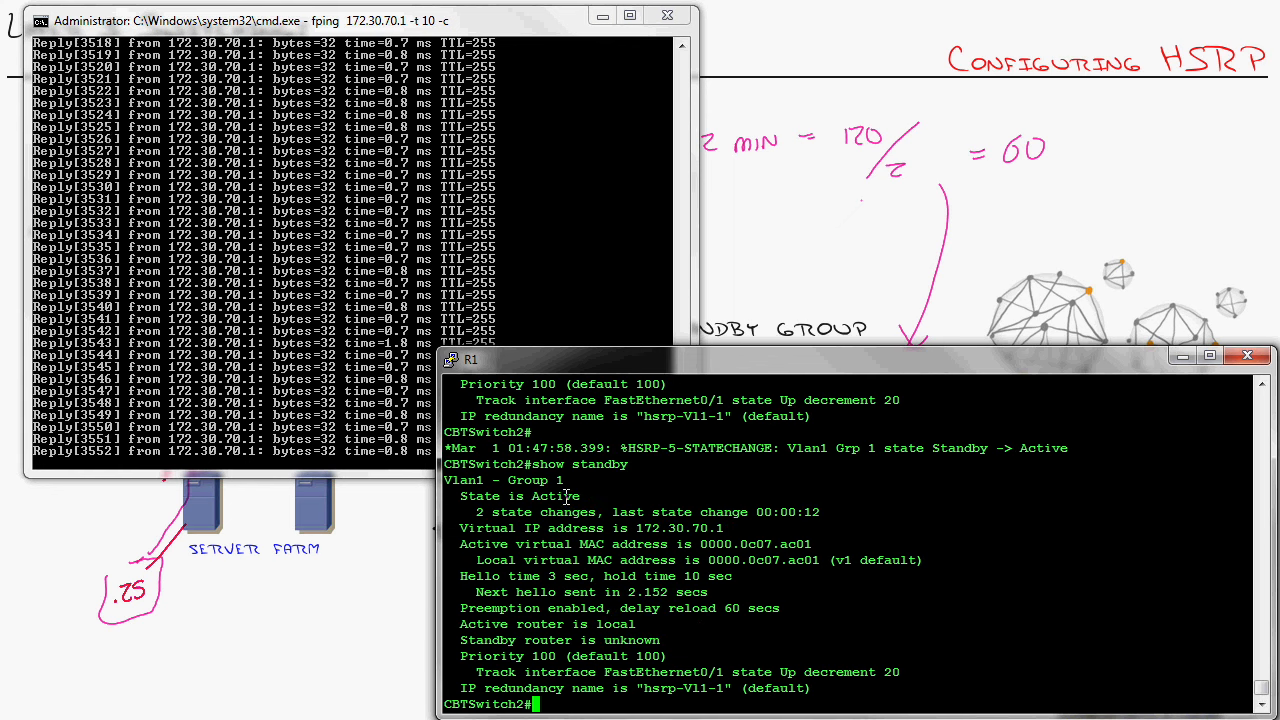
# Step: Switch to the CBTSwitch1 session after watching switch 2 go Active then back to Standby
pyautogui.doubleClick(484, 624)
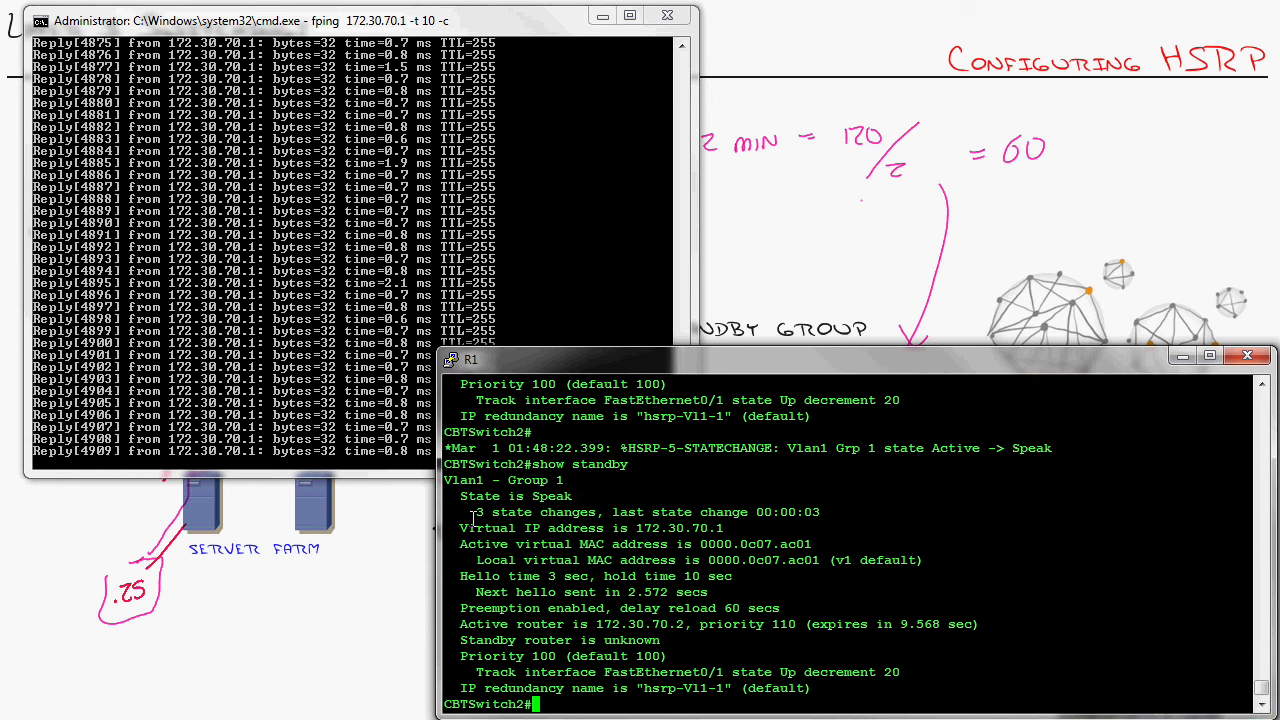
pyautogui.doubleClick(552, 496)
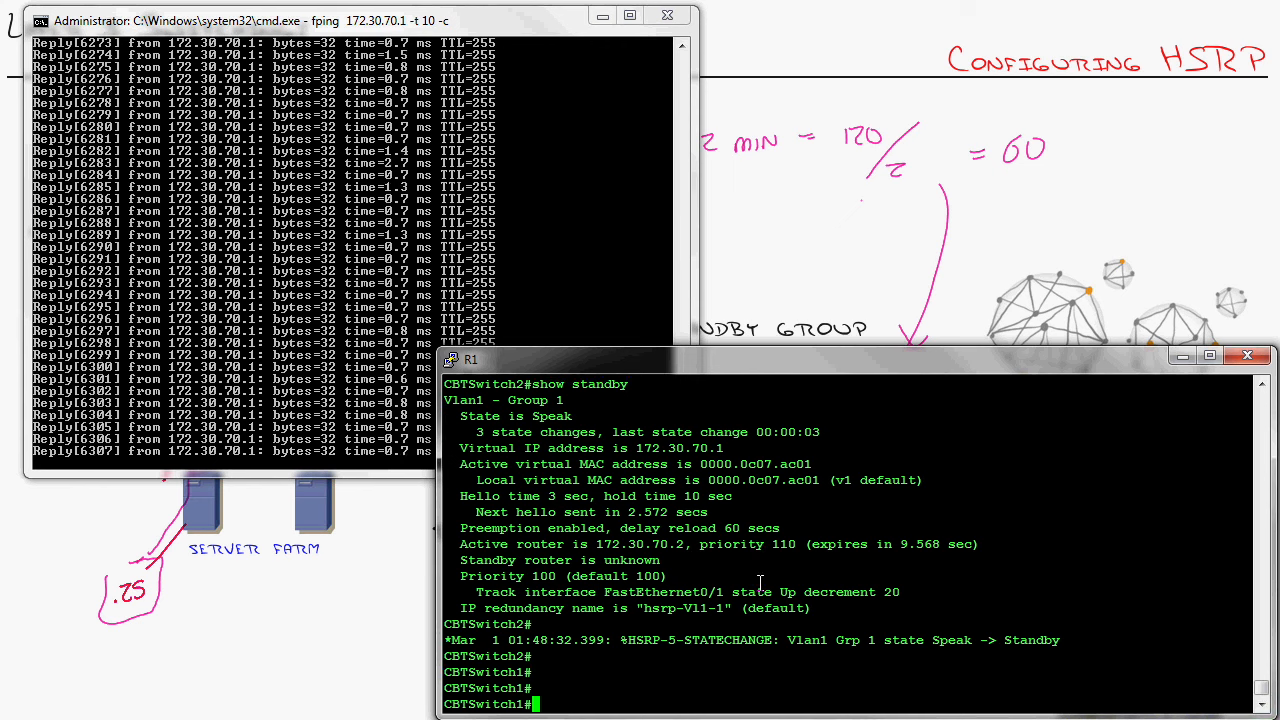
# Step: On CBTSwitch1 interface vlan 1, set 'standby 1 timers msec 200 msec 650'
pyautogui.write('show')
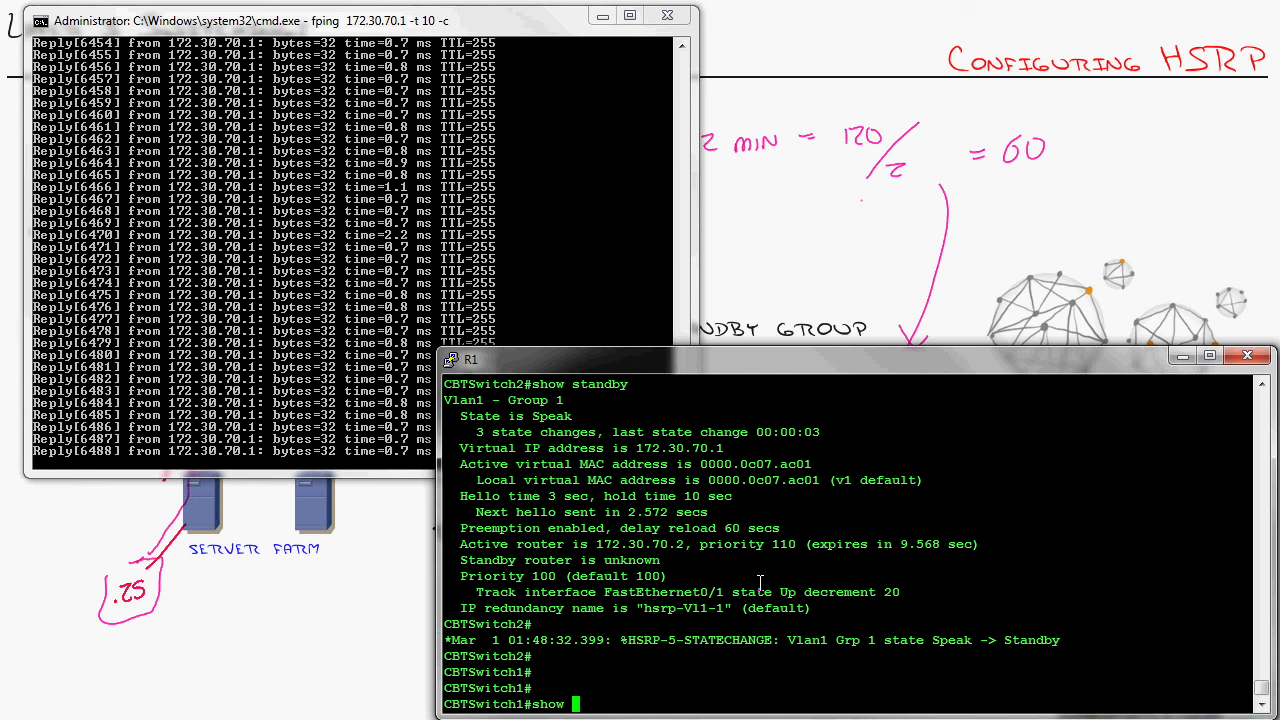
pyautogui.write('conf t')
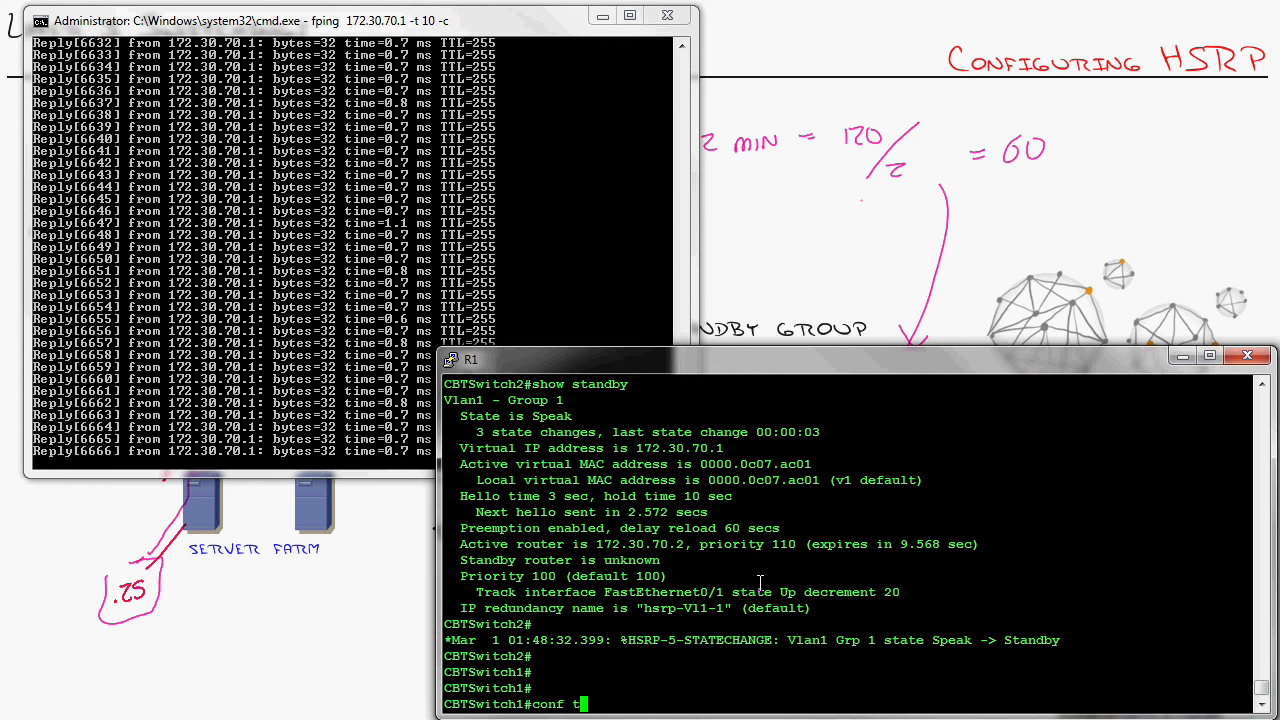
pyautogui.write('int vlan 1')
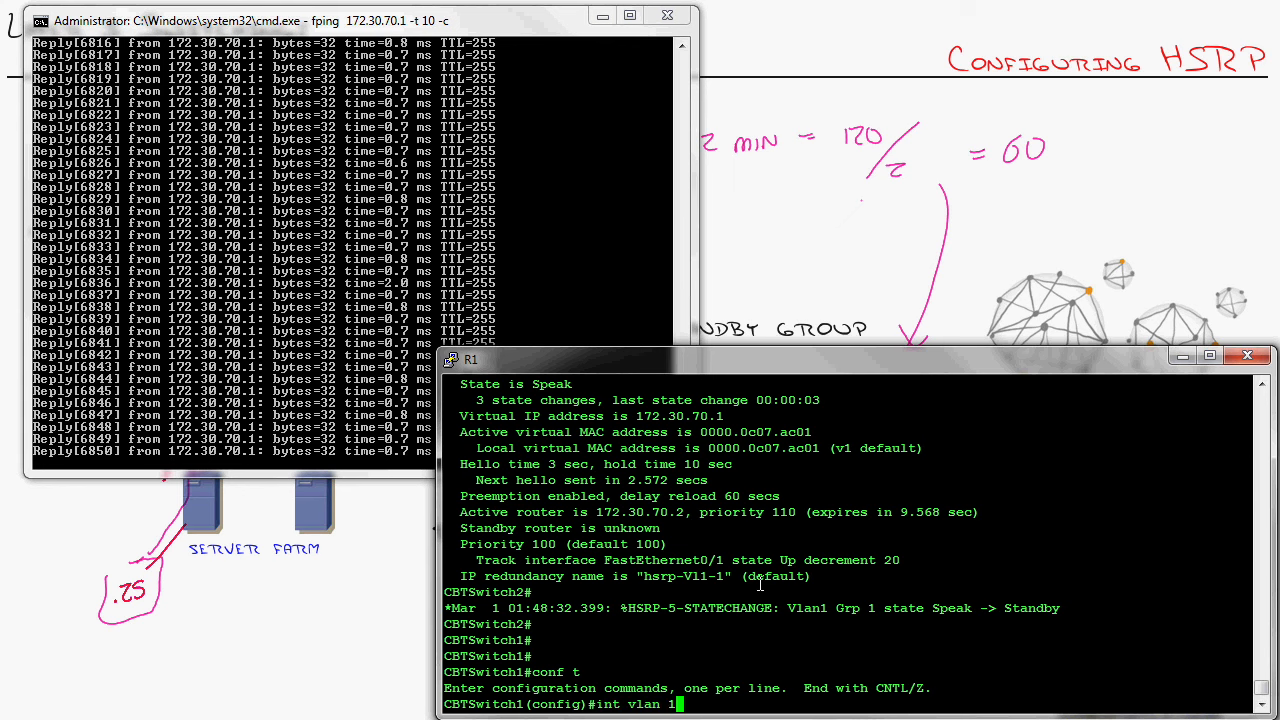
pyautogui.write('standby 1')
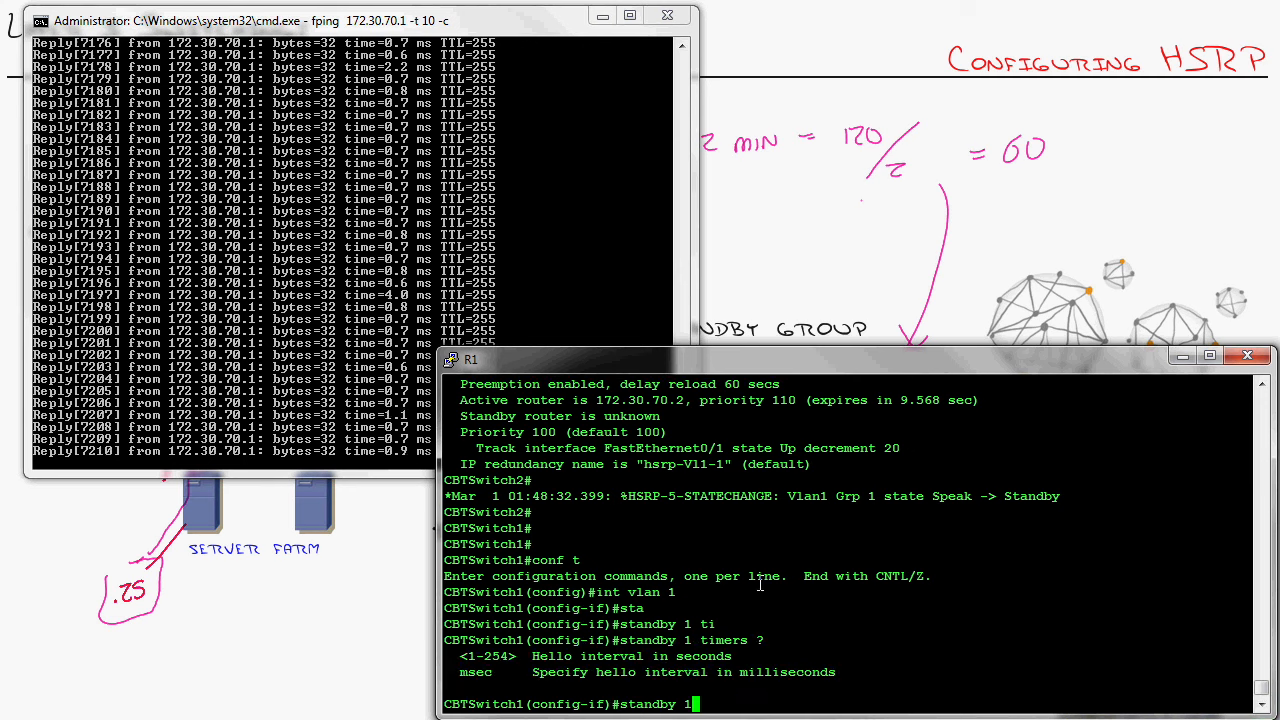
pyautogui.write('timers msec')
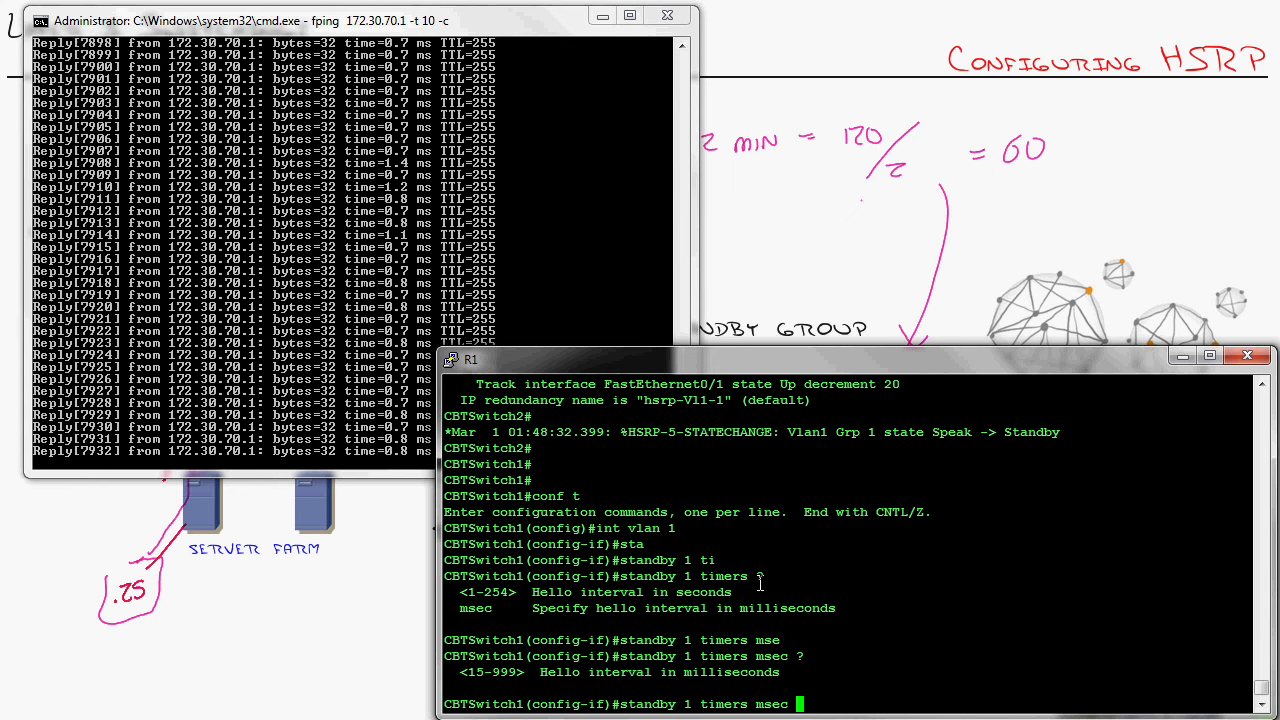
pyautogui.write('200 msec')
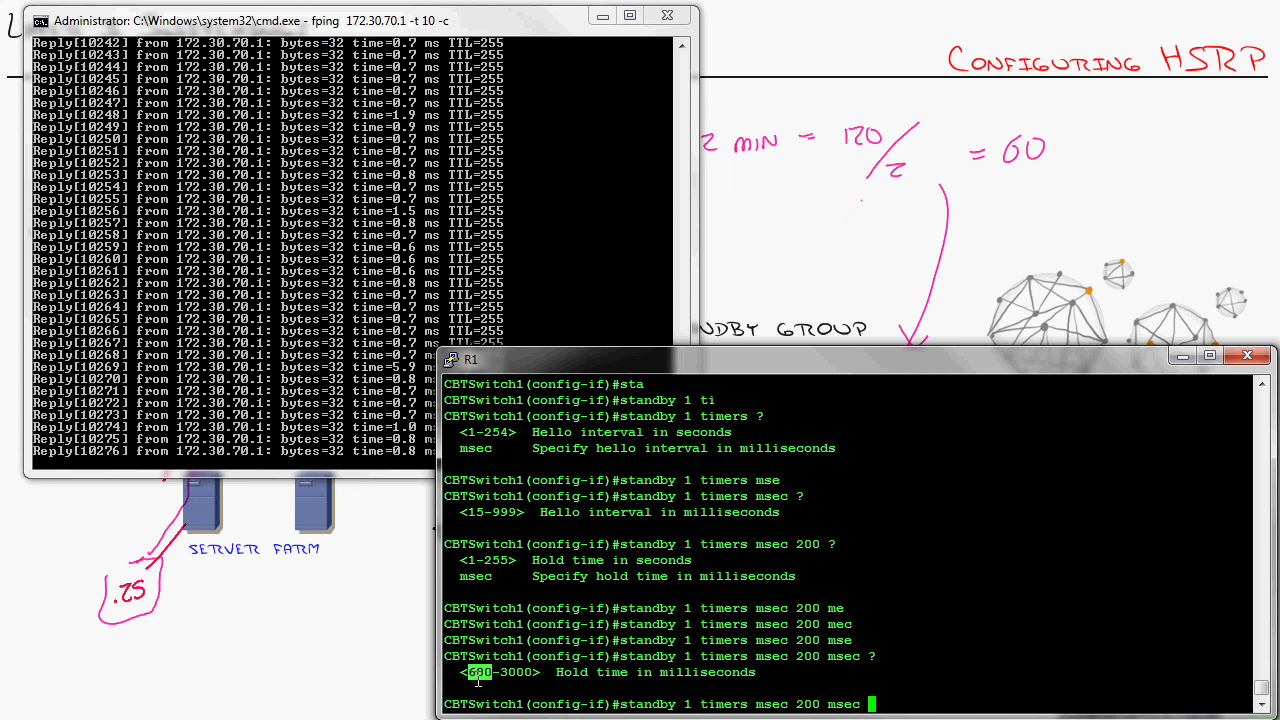
pyautogui.write('6')
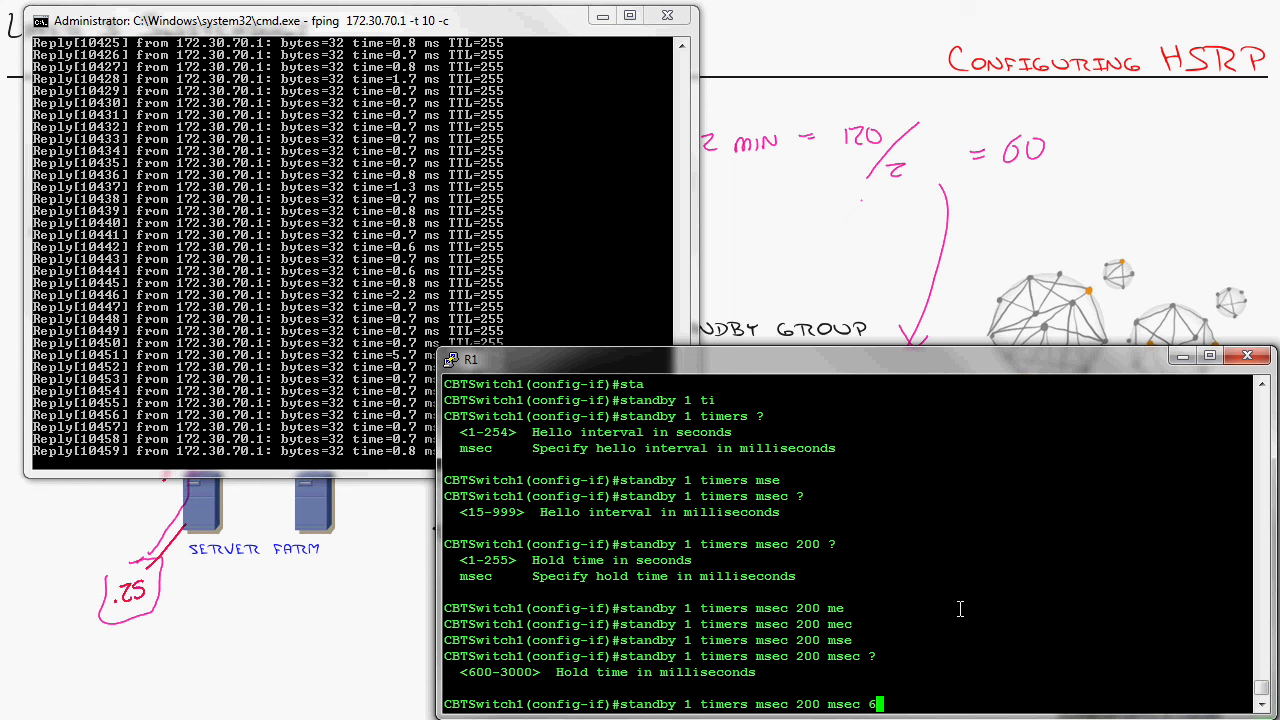
pyautogui.write('50')
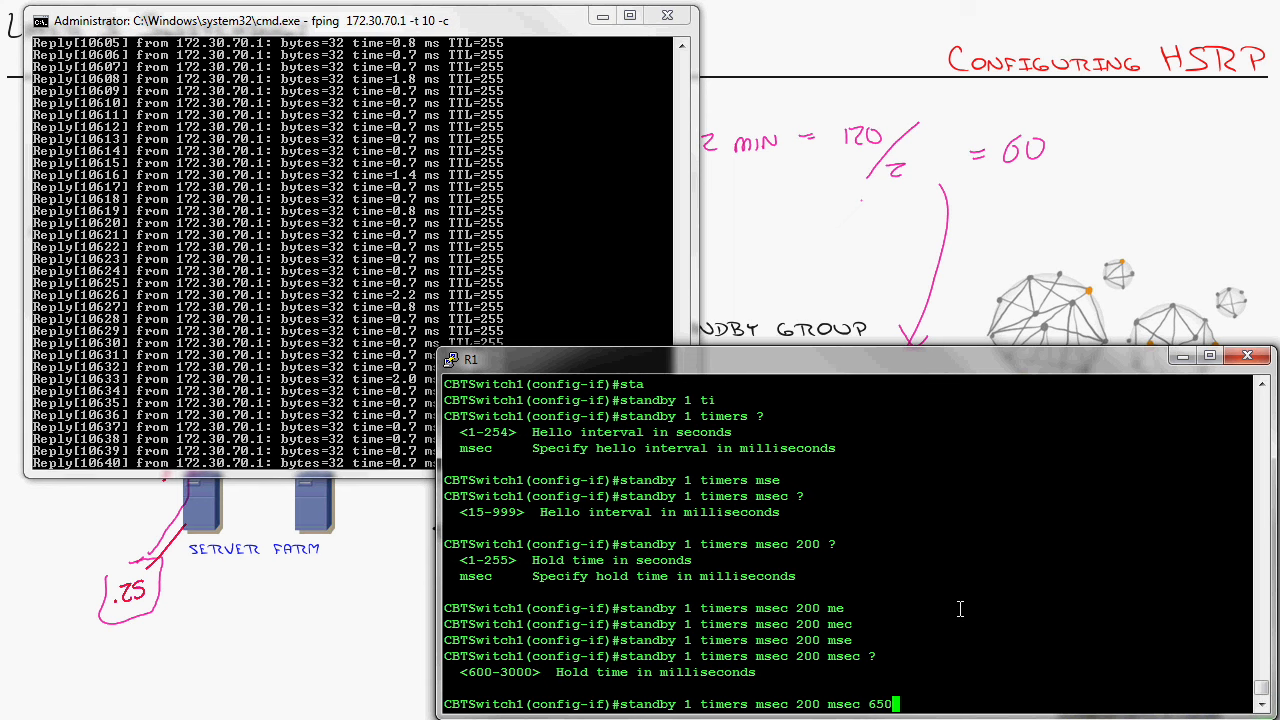
pyautogui.press('Return')
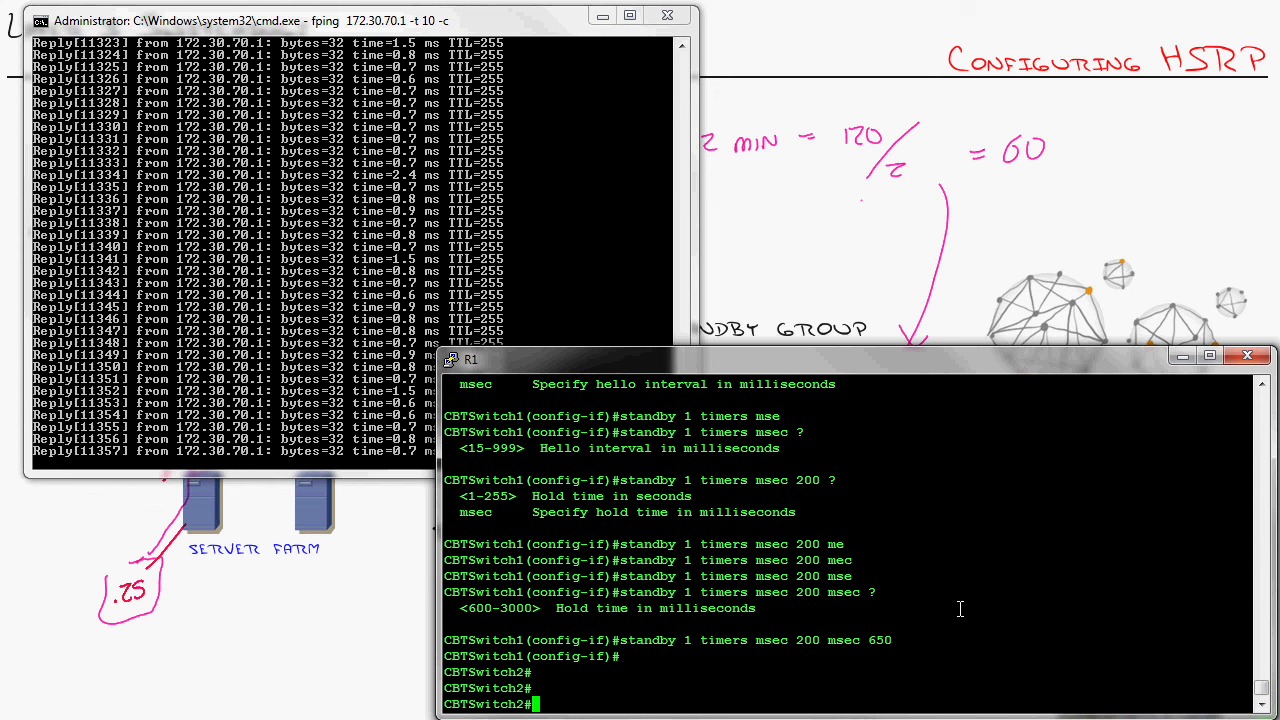
# Step: On CBTSwitch2 interface vlan 1, apply the same msec 200/650 timers and show standby
pyautogui.write('int vlan 1')
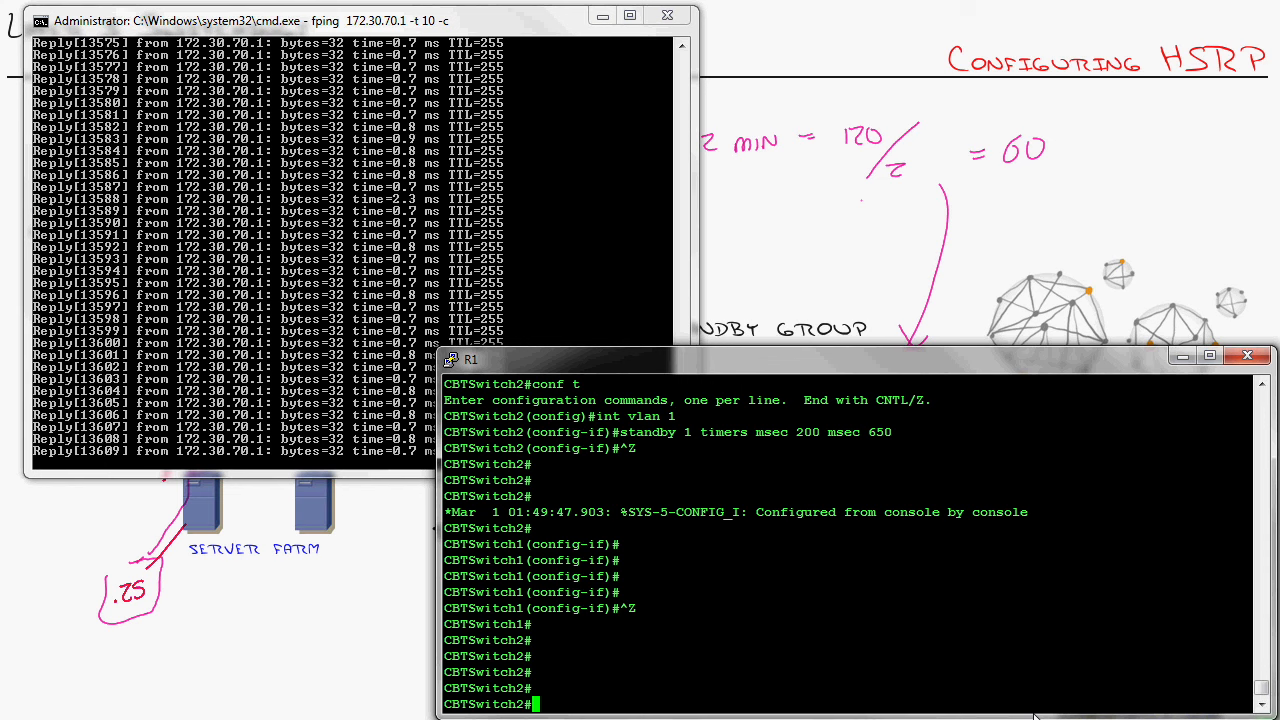
pyautogui.write('show')
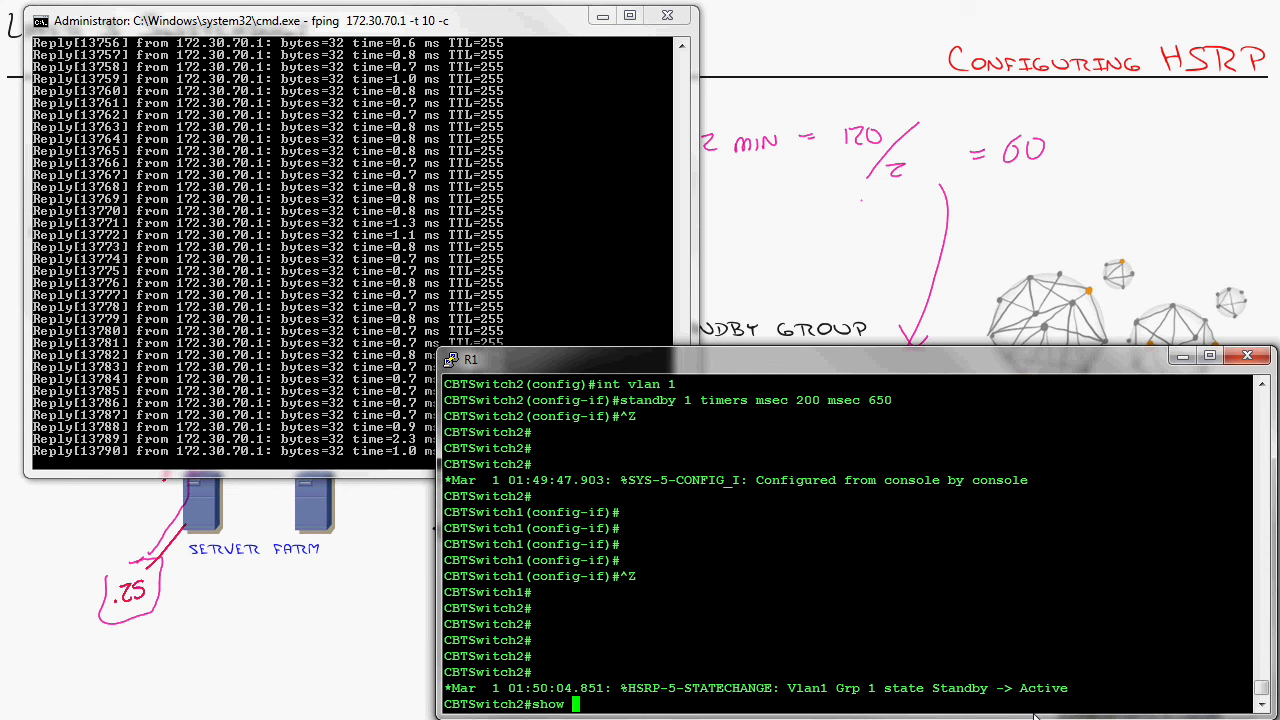